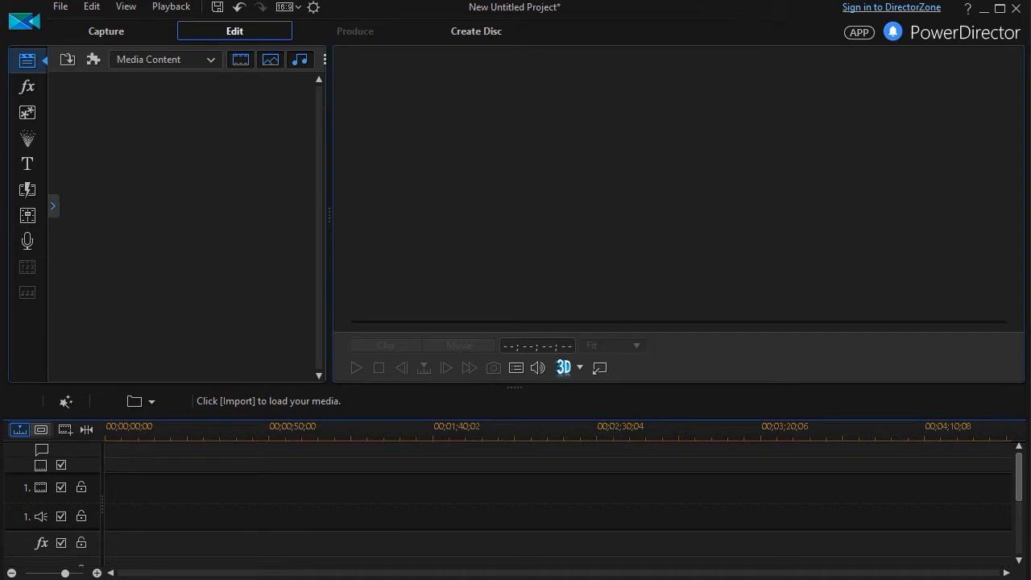
pyautogui.moveTo(361, 3)
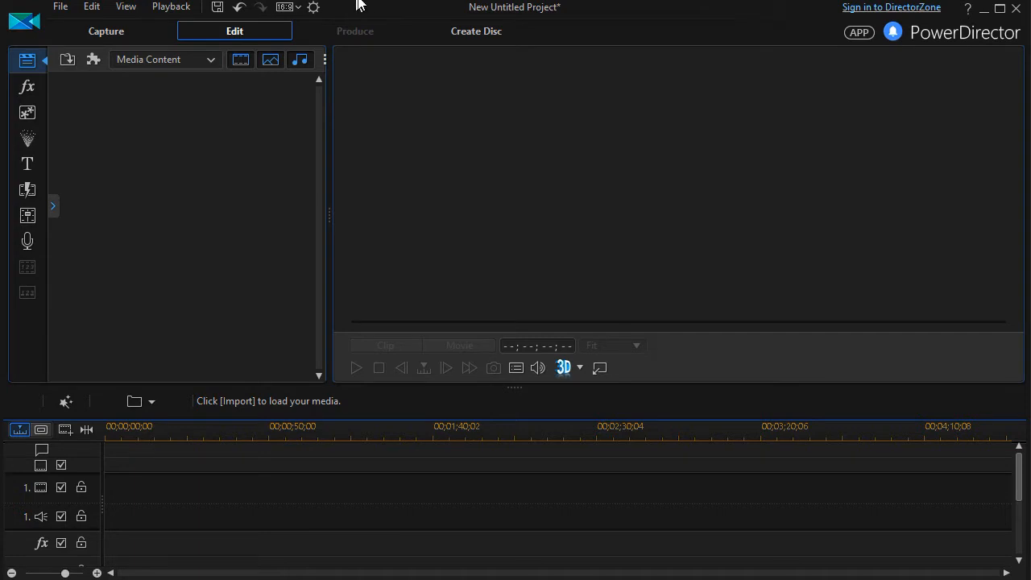
pyautogui.moveTo(175, 212)
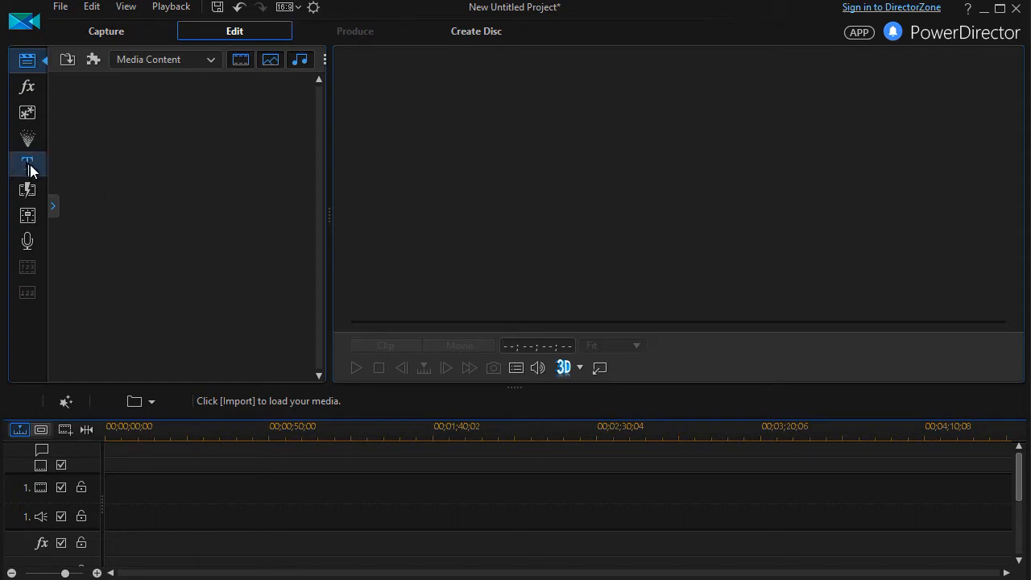
pyautogui.moveTo(27, 164)
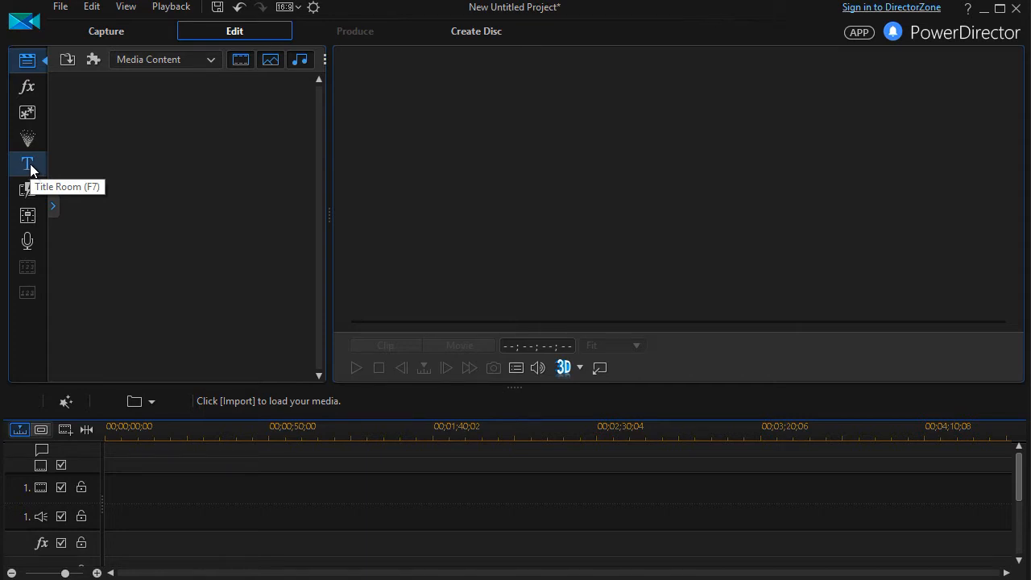
# - Filter the title library to 3D-Like and add the Default 3D template to the first video track
pyautogui.click(28, 164)
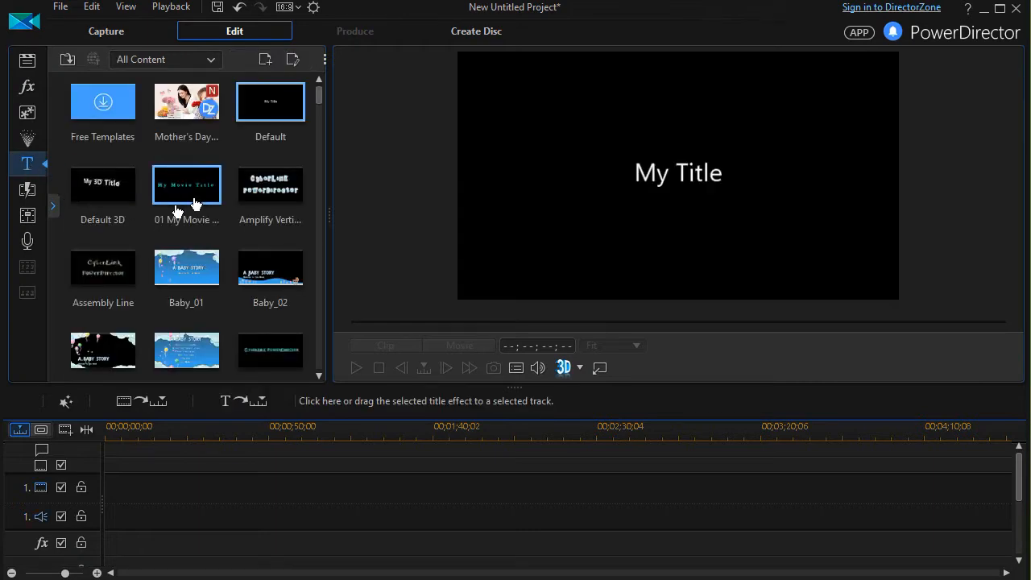
pyautogui.click(103, 184)
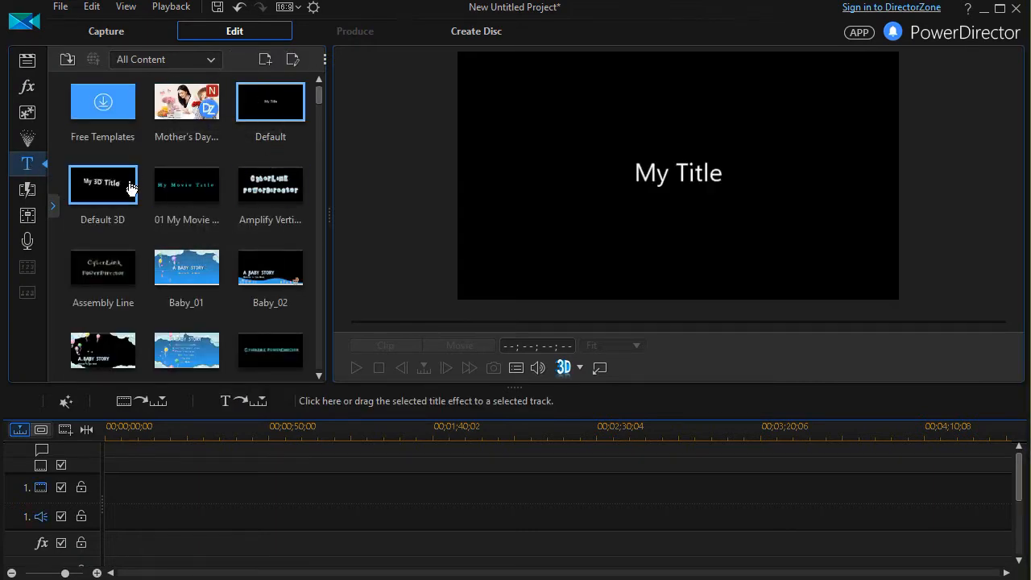
pyautogui.moveTo(187, 160)
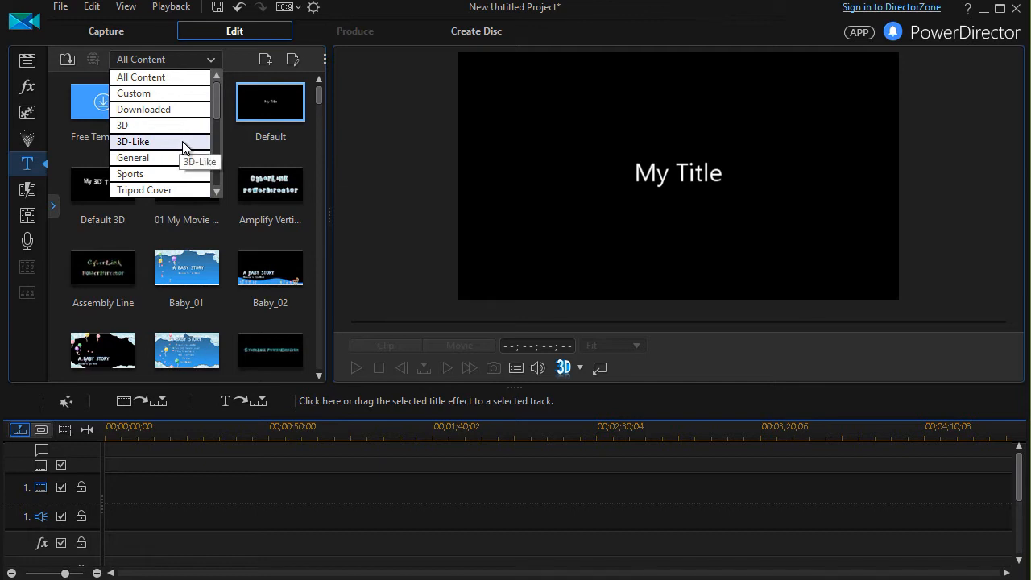
pyautogui.click(132, 142)
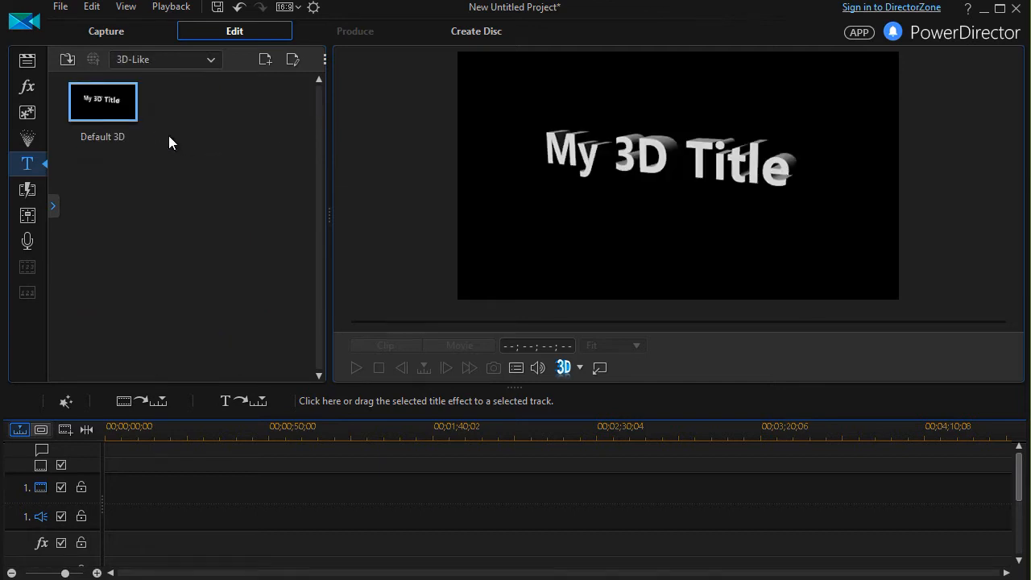
pyautogui.rightClick(103, 100)
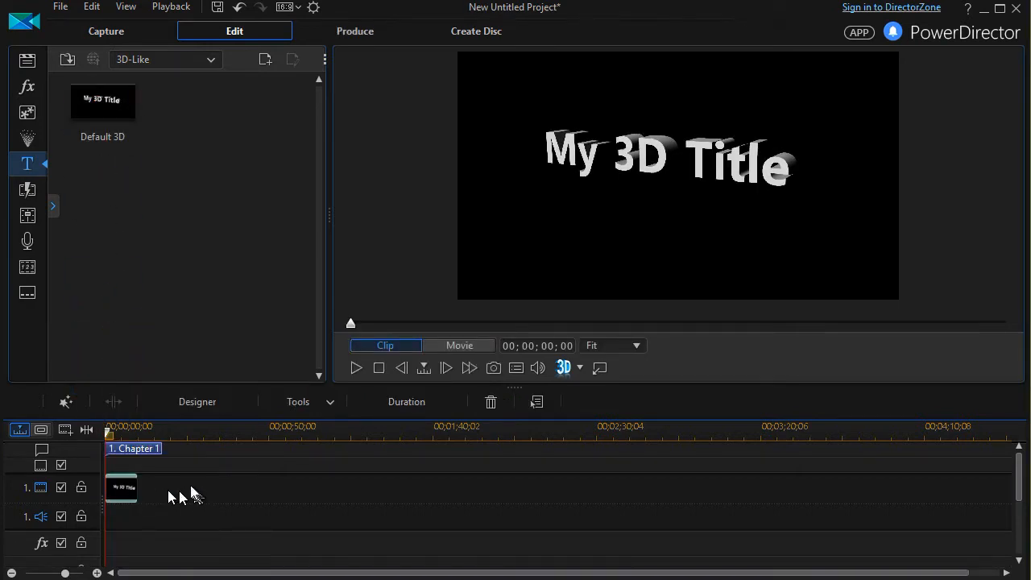
pyautogui.moveTo(126, 499)
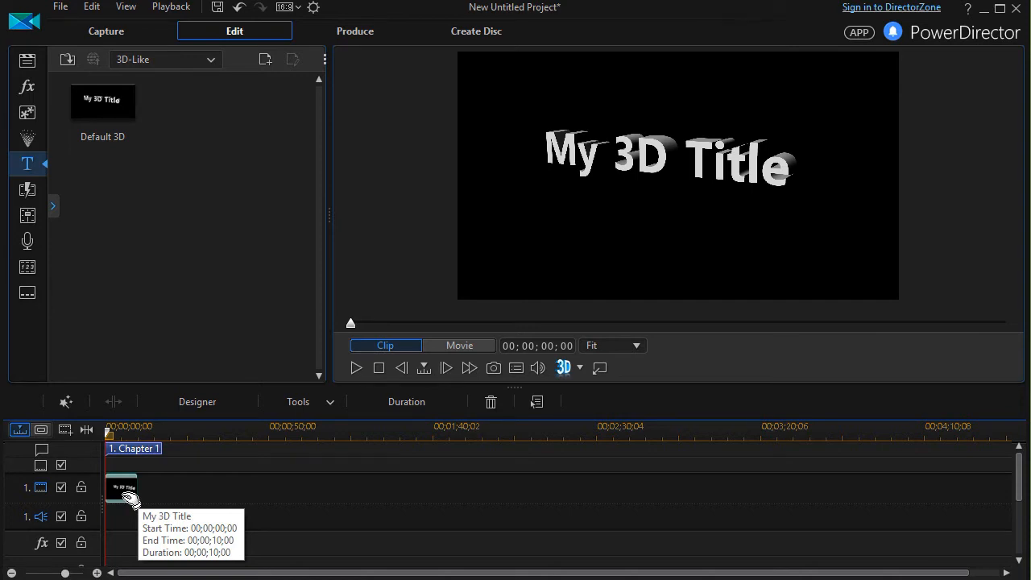
# - Edit the 3D title clip in Title Designer to read '3D Title' in Impact at size 90
pyautogui.doubleClick(121, 486)
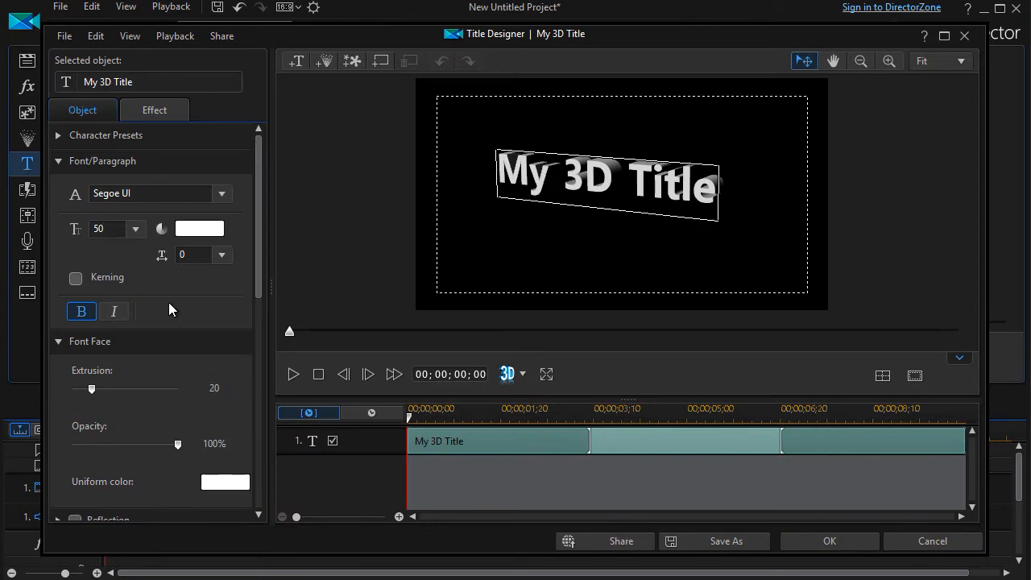
pyautogui.moveTo(171, 301)
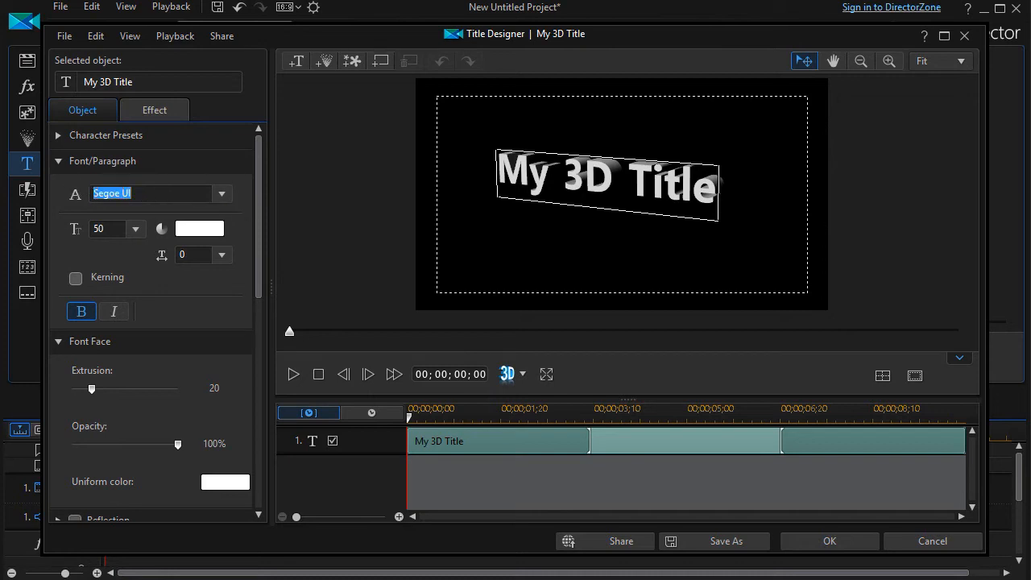
pyautogui.moveTo(153, 193)
pyautogui.write('Impact')
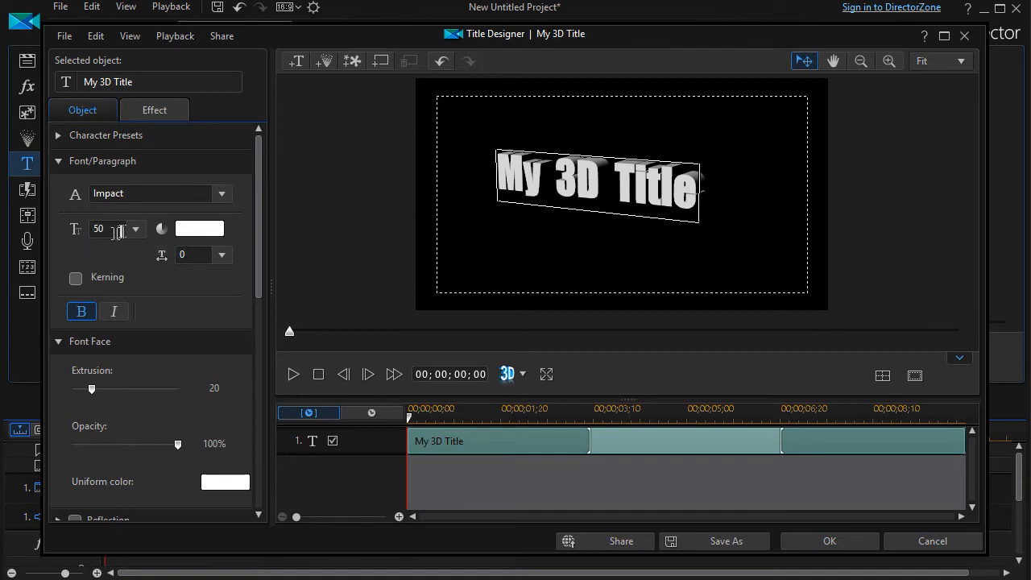
pyautogui.moveTo(113, 229)
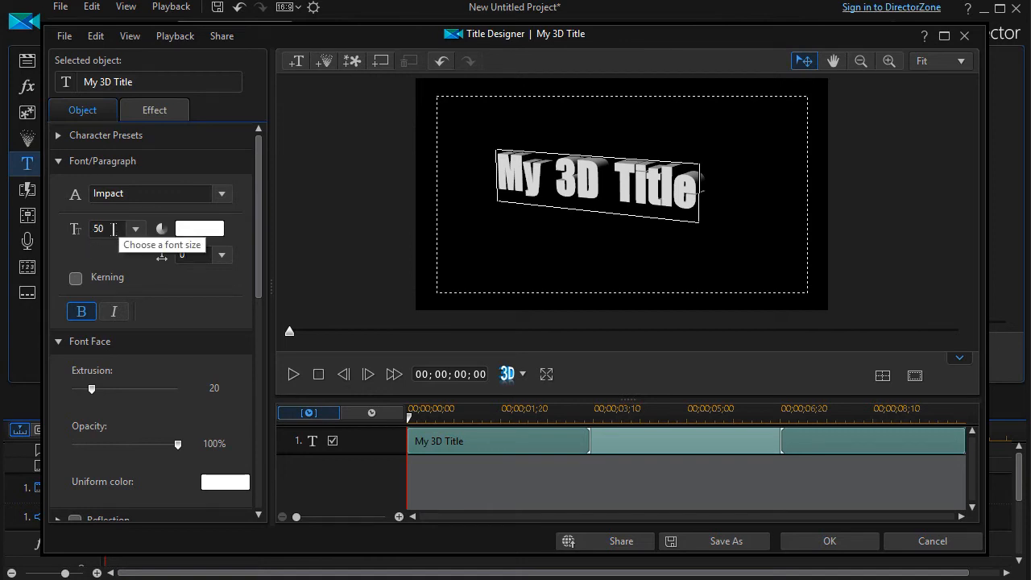
pyautogui.click(136, 228)
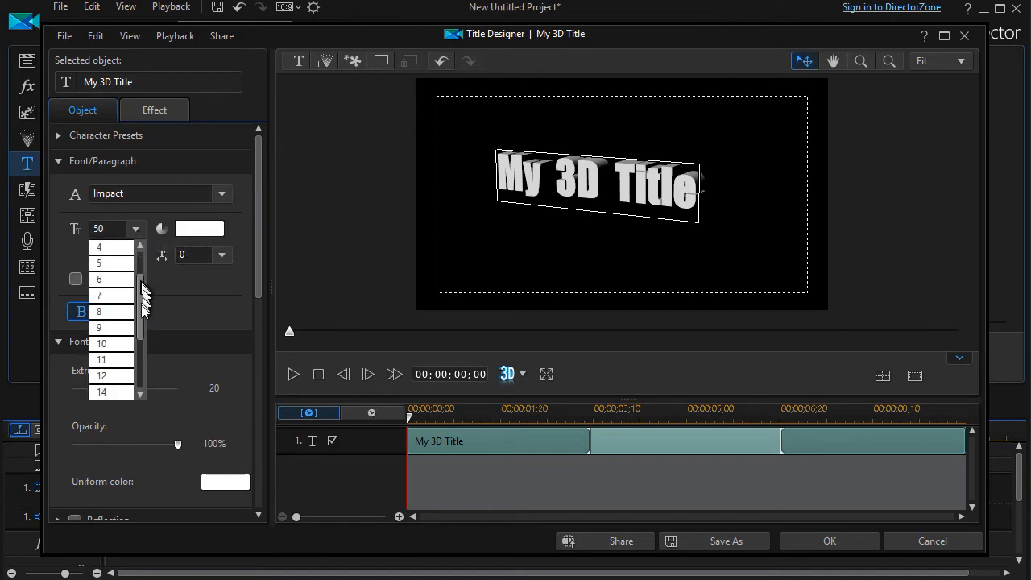
pyautogui.scroll(-3)
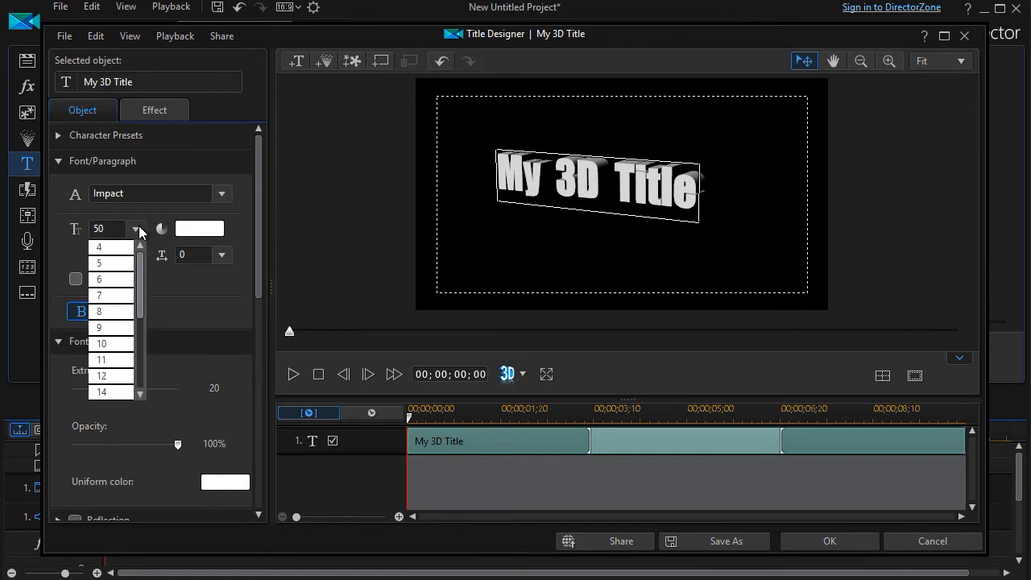
pyautogui.scroll(-3)
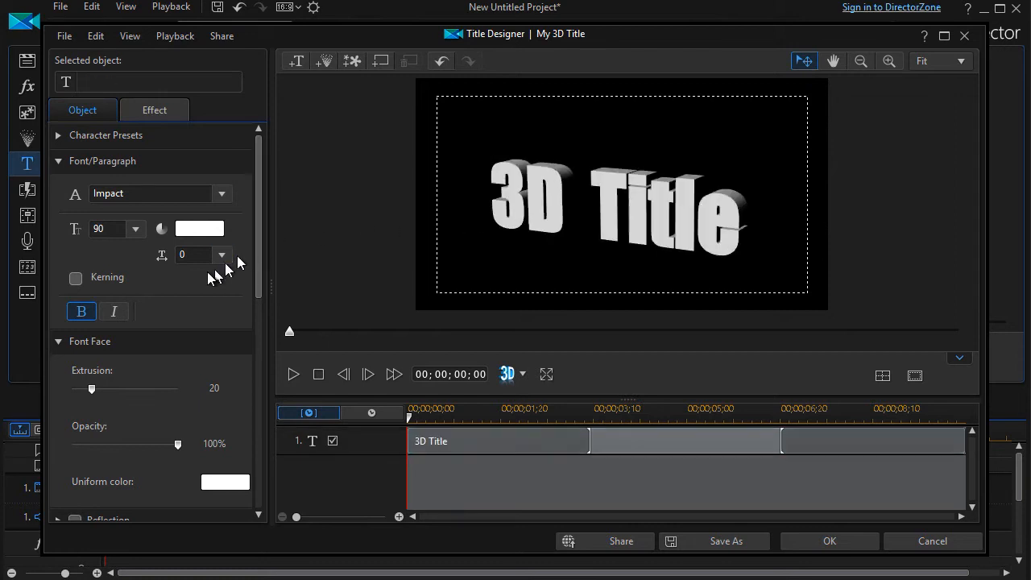
pyautogui.moveTo(257, 229)
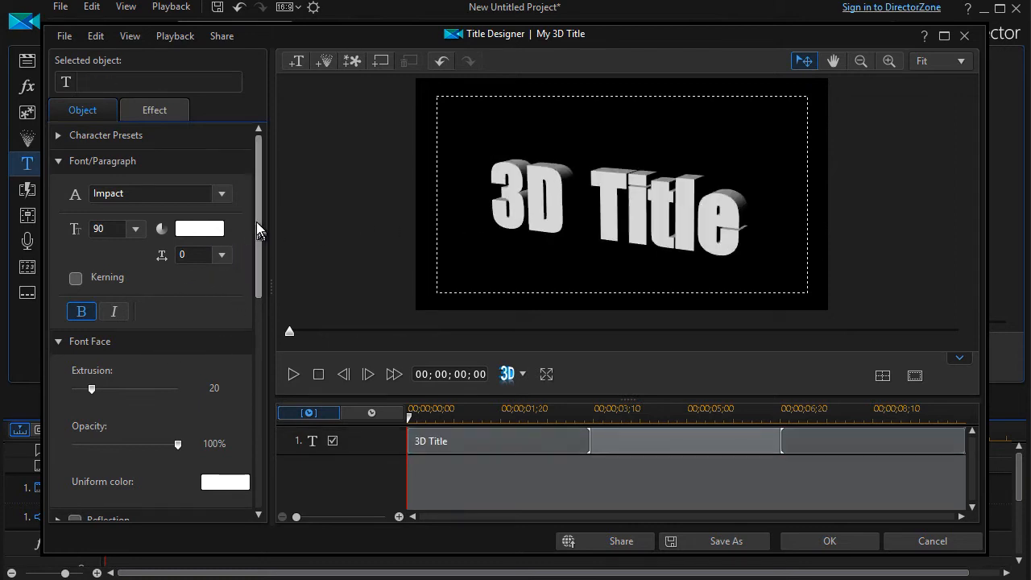
# - Collapse the Font Face and 3D Rotation Settings groups to reveal the texture settings
pyautogui.scroll(-3)
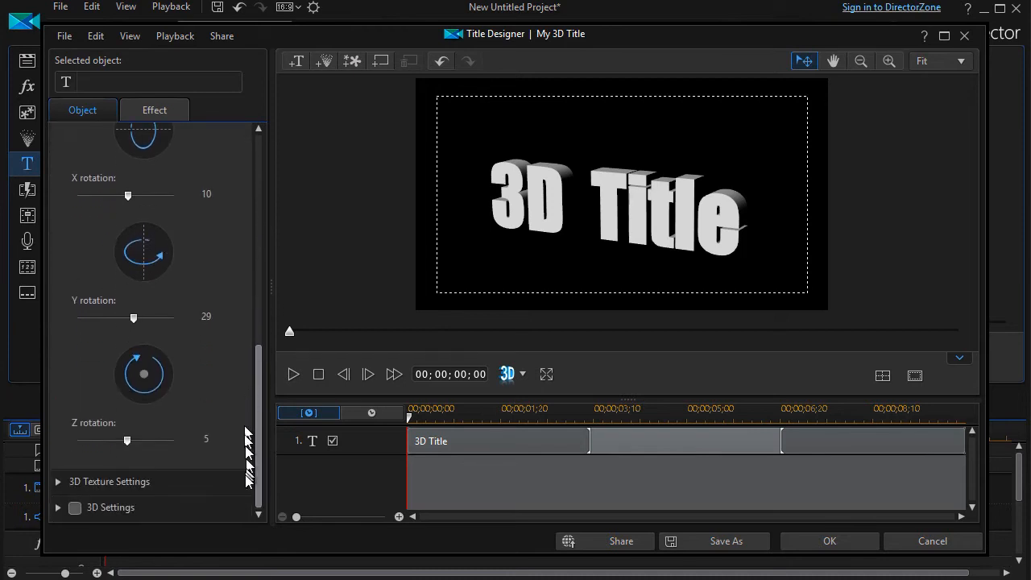
pyautogui.moveTo(268, 441)
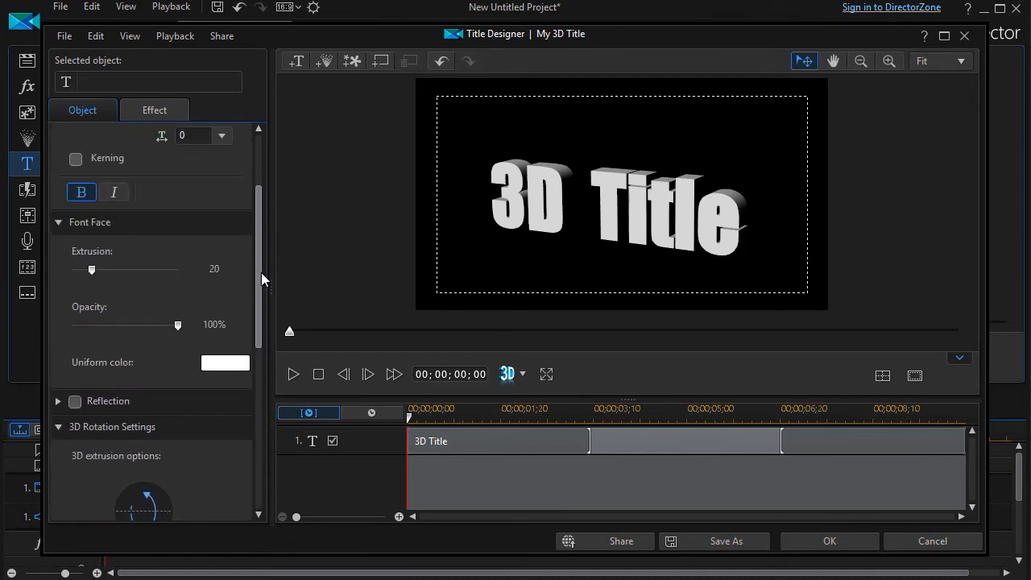
pyautogui.moveTo(149, 229)
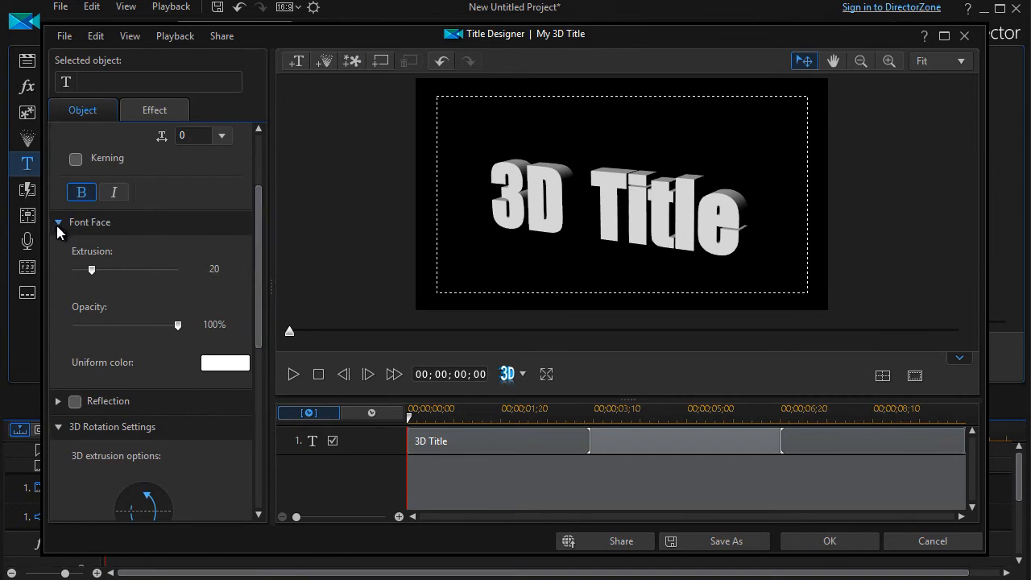
pyautogui.click(58, 222)
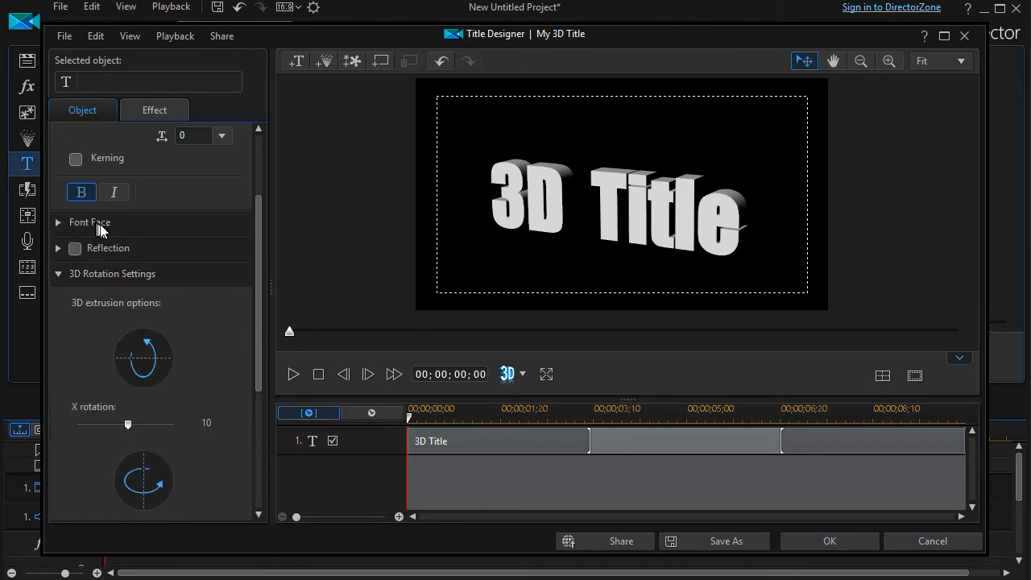
pyautogui.moveTo(78, 266)
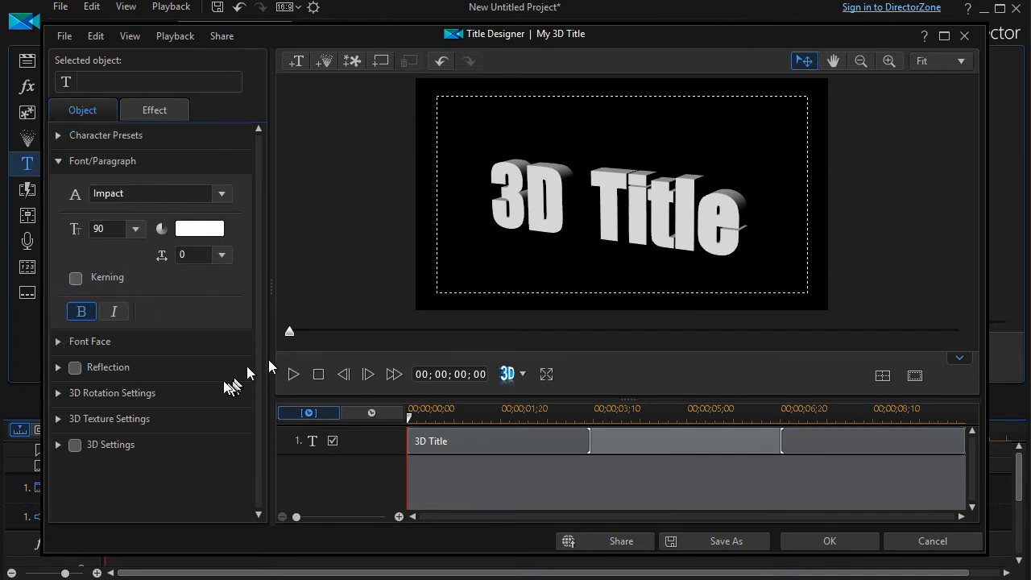
pyautogui.moveTo(142, 435)
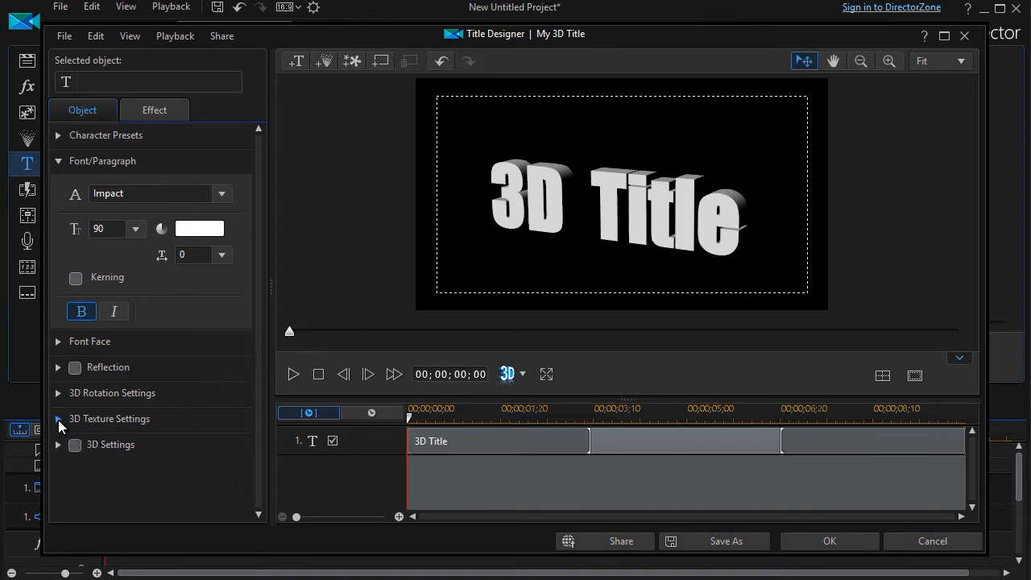
# - Preview the blue granite, gold gradient and brushed metal text skins, then leave the title untextured
pyautogui.click(58, 418)
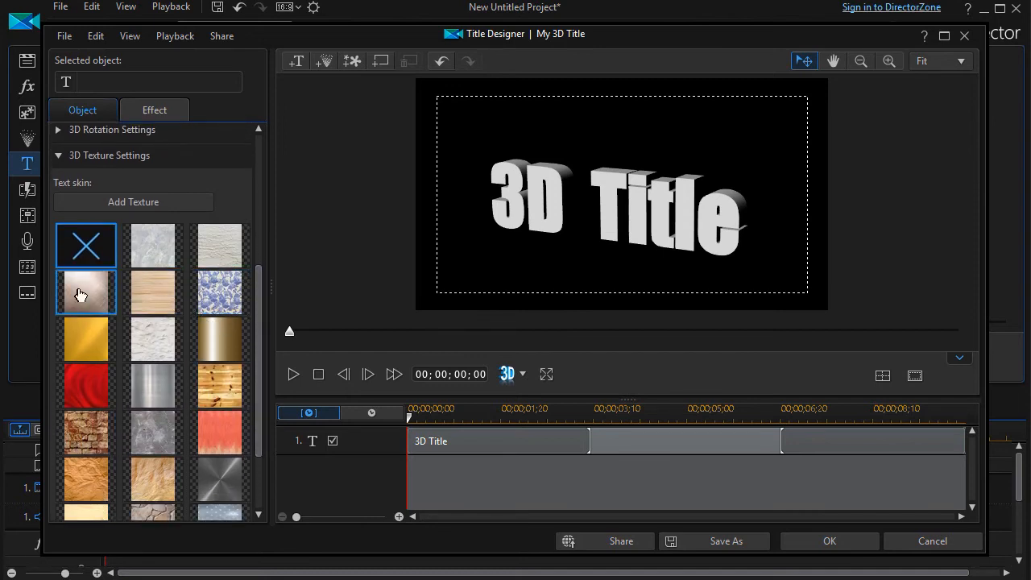
pyautogui.click(85, 293)
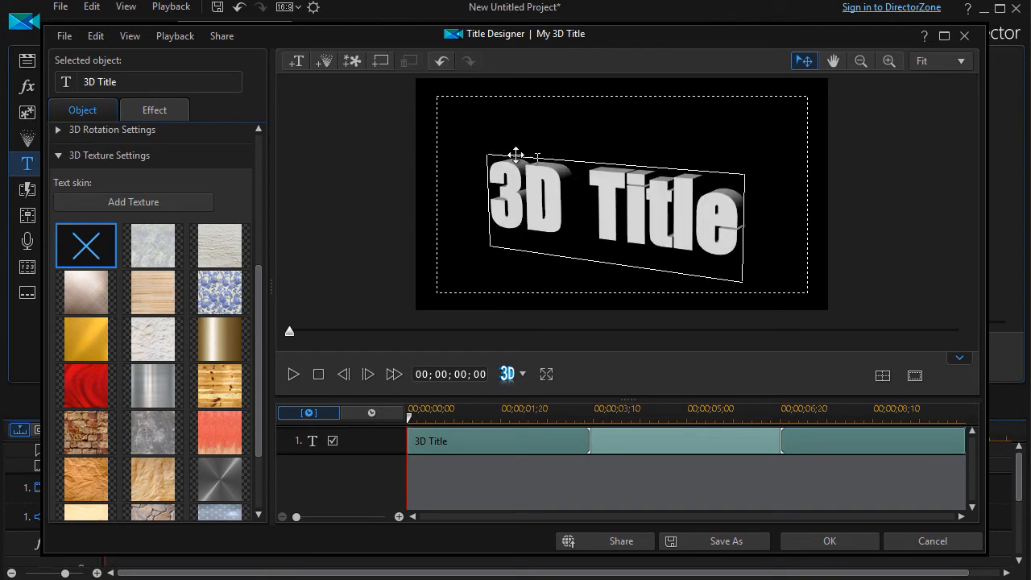
pyautogui.click(219, 338)
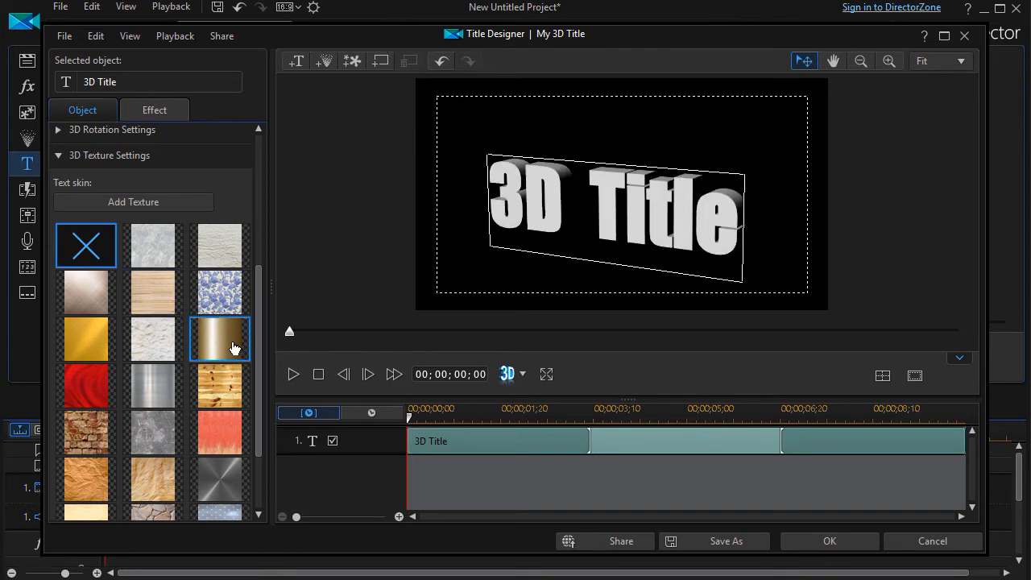
pyautogui.click(219, 293)
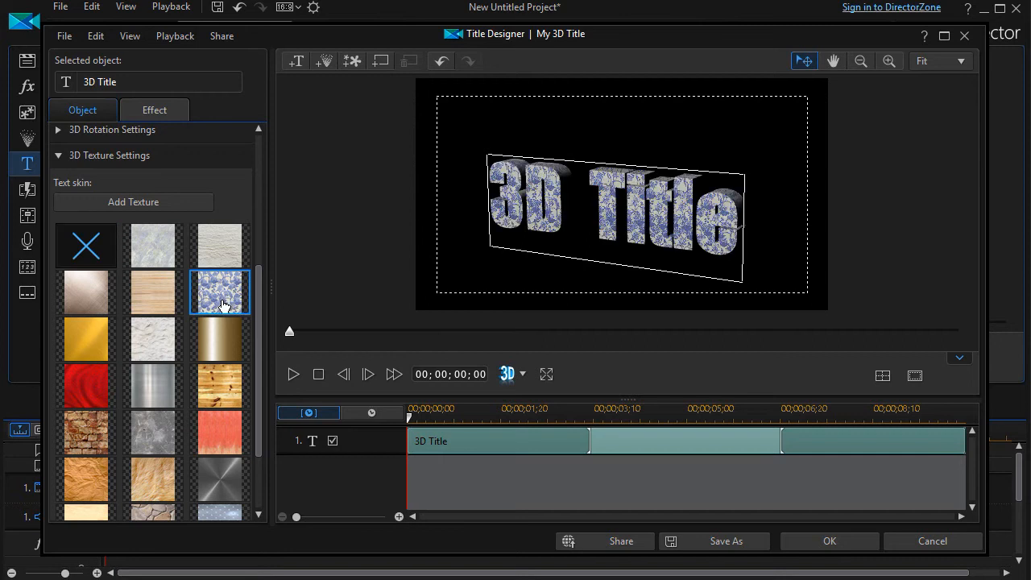
pyautogui.click(219, 338)
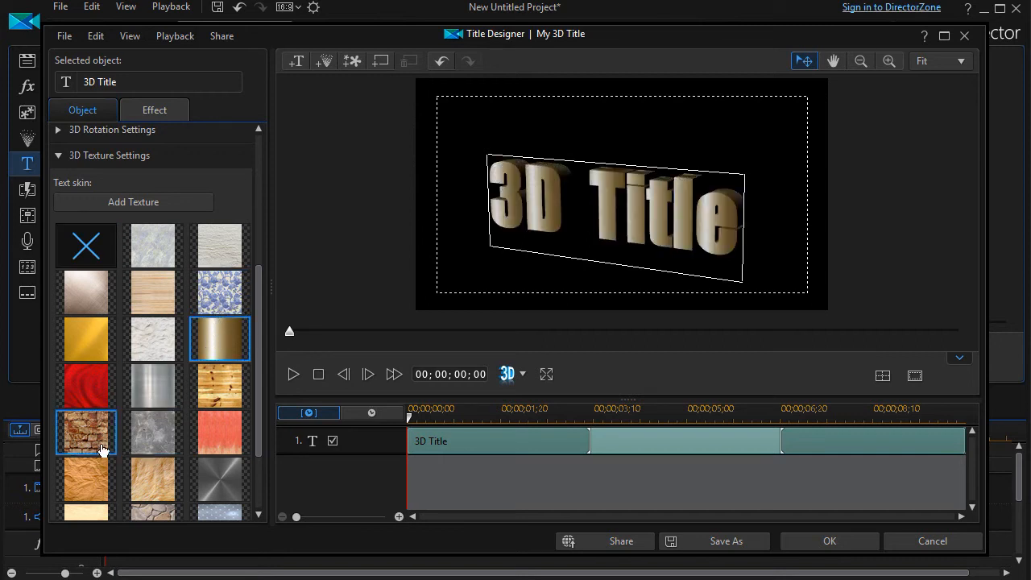
pyautogui.click(219, 480)
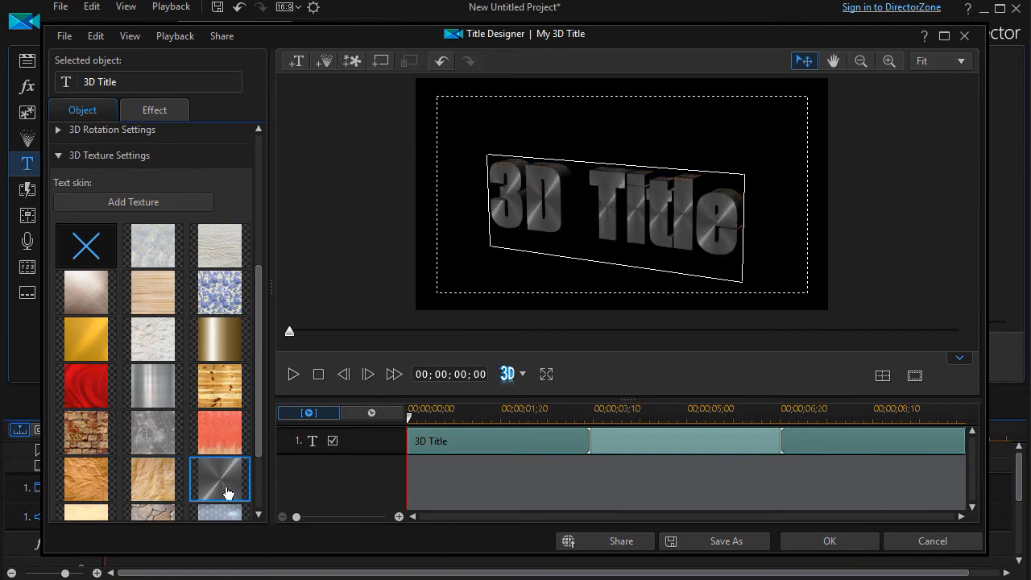
pyautogui.click(85, 245)
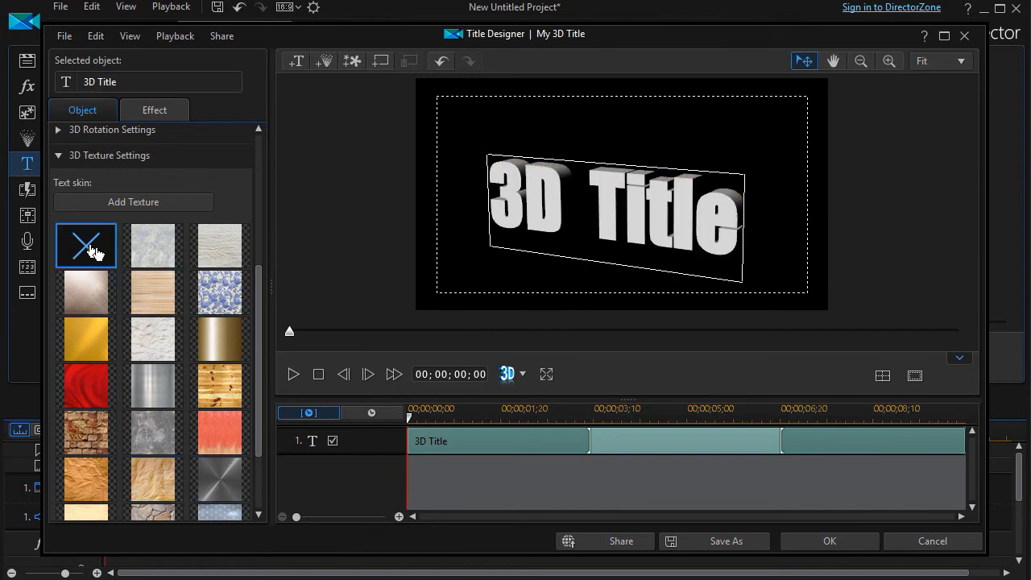
pyautogui.moveTo(261, 310)
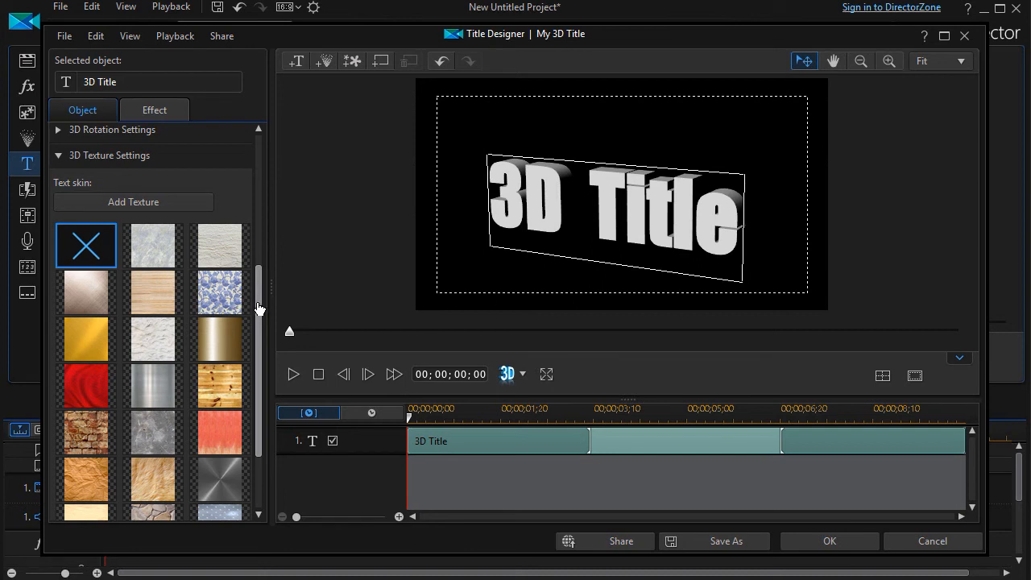
pyautogui.moveTo(132, 202)
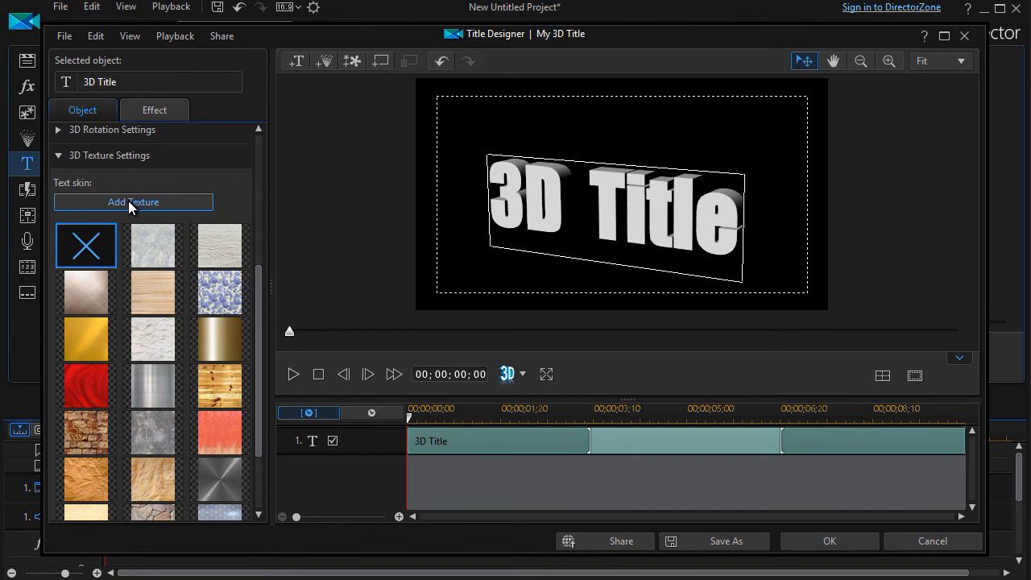
pyautogui.moveTo(133, 206)
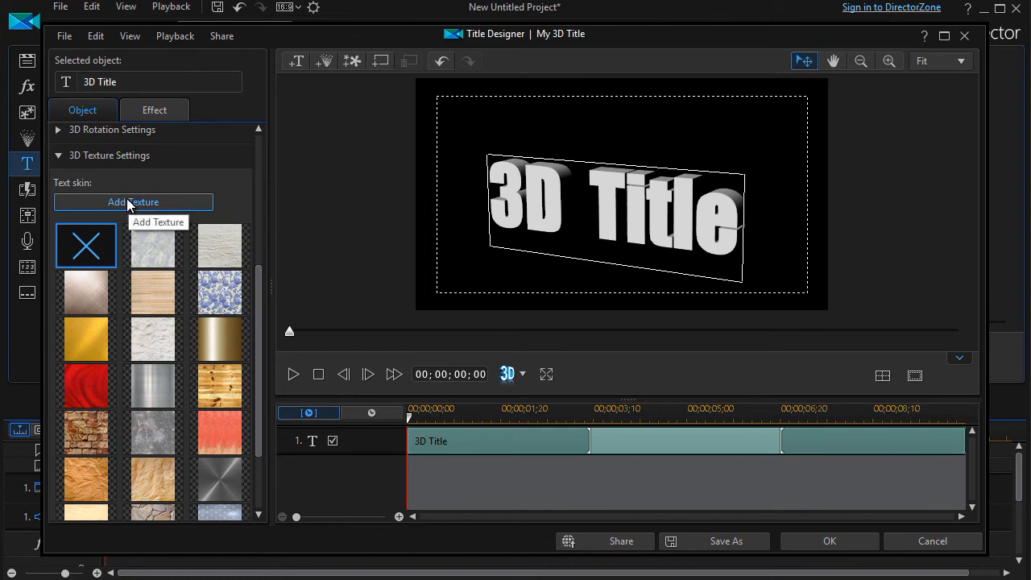
# - Import the catmouse picture as a custom text skin and apply it to the 3D Title
pyautogui.click(132, 203)
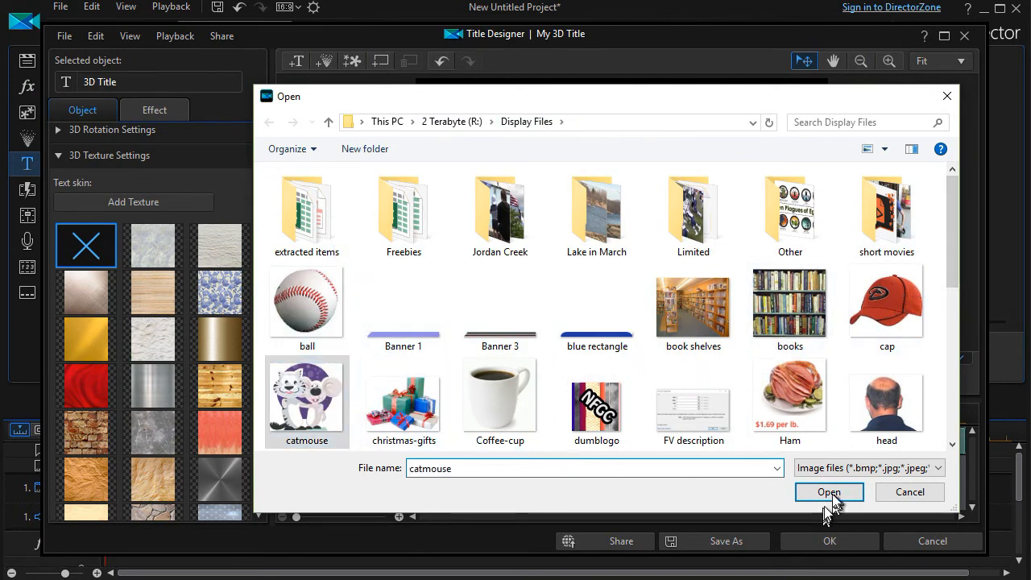
pyautogui.click(828, 493)
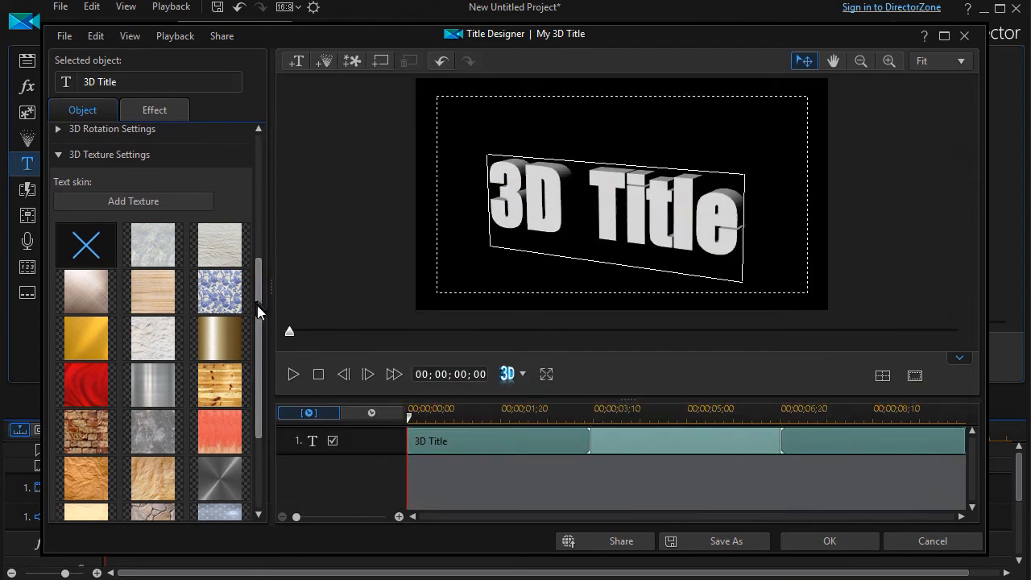
pyautogui.scroll(-3)
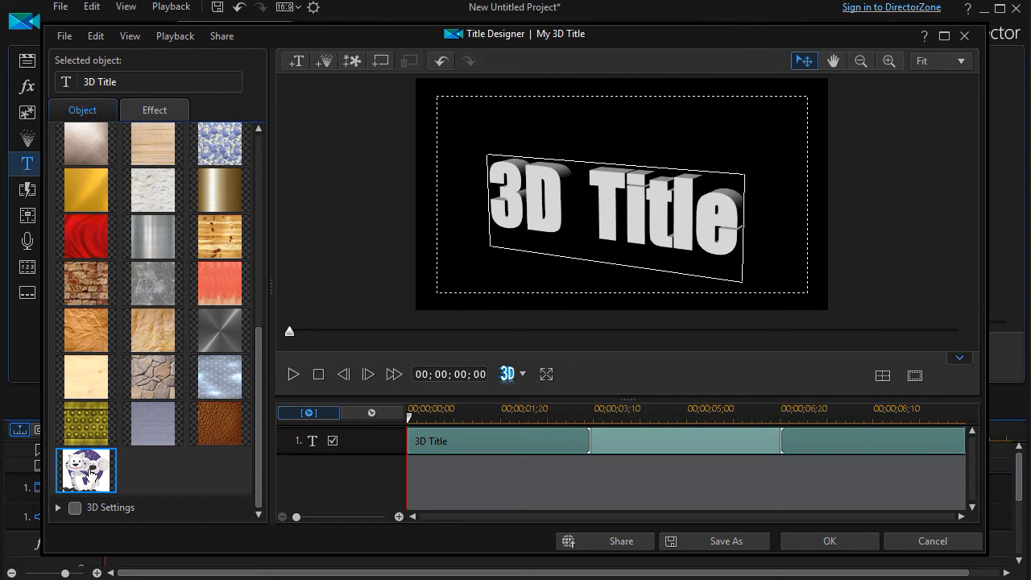
pyautogui.click(84, 473)
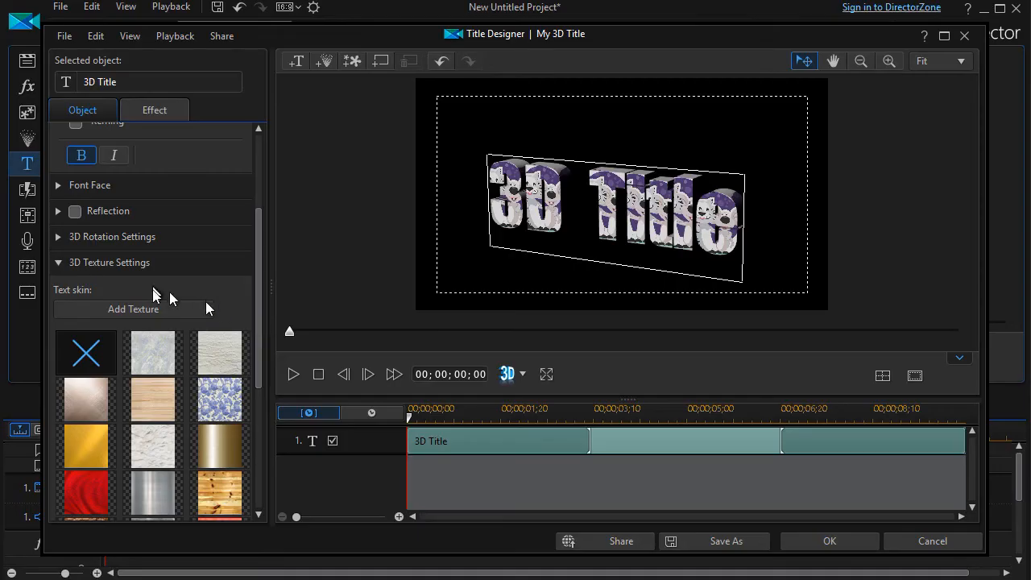
# - Import the striped textile photo as another text skin and apply it to the title instead
pyautogui.click(132, 310)
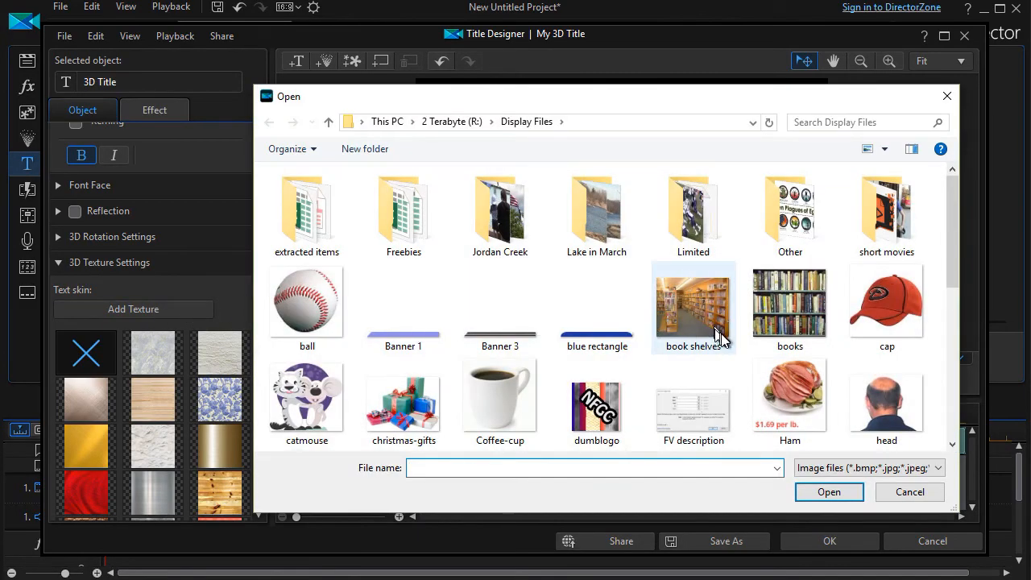
pyautogui.scroll(-3)
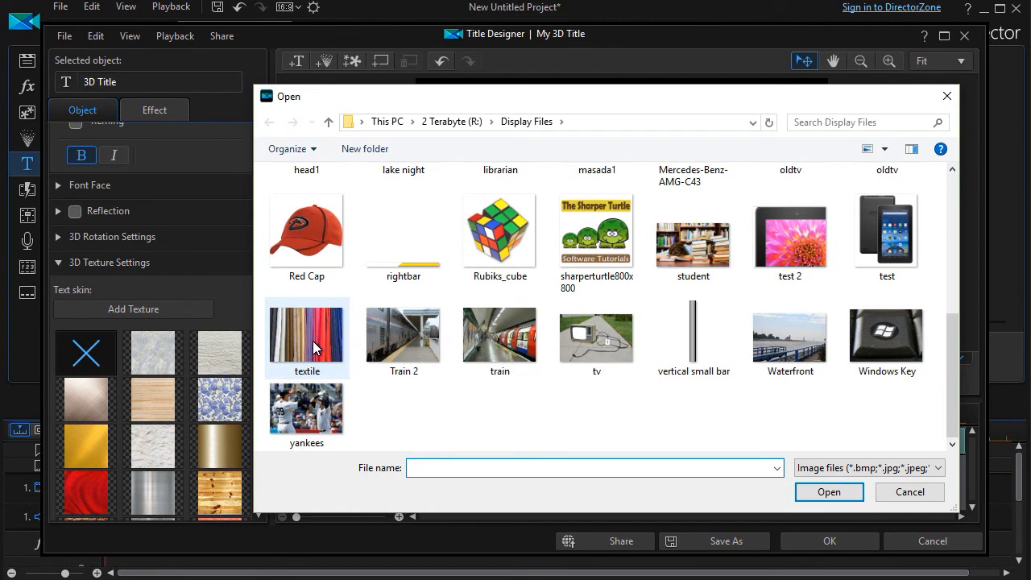
pyautogui.click(306, 332)
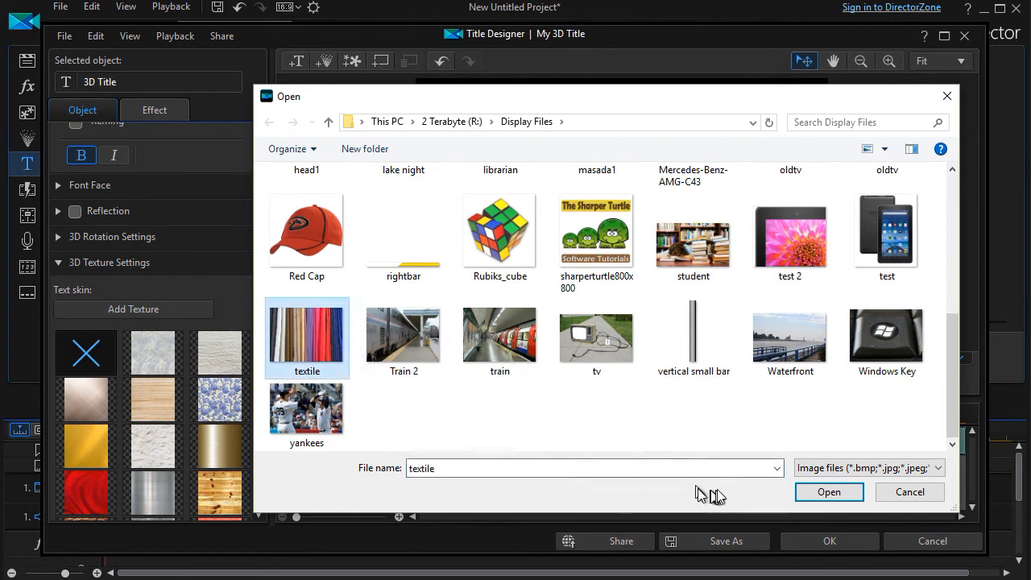
pyautogui.click(828, 491)
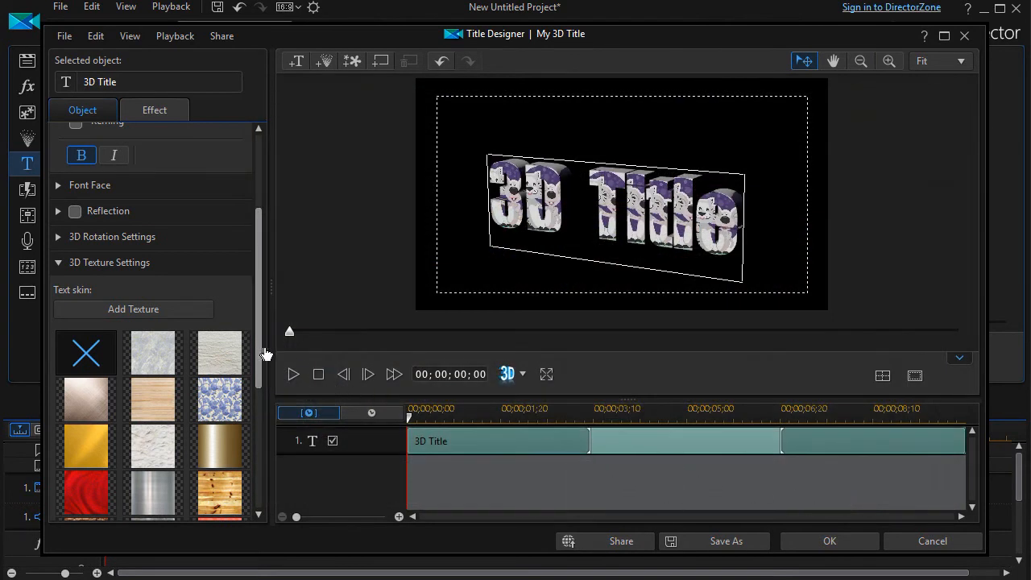
pyautogui.scroll(-3)
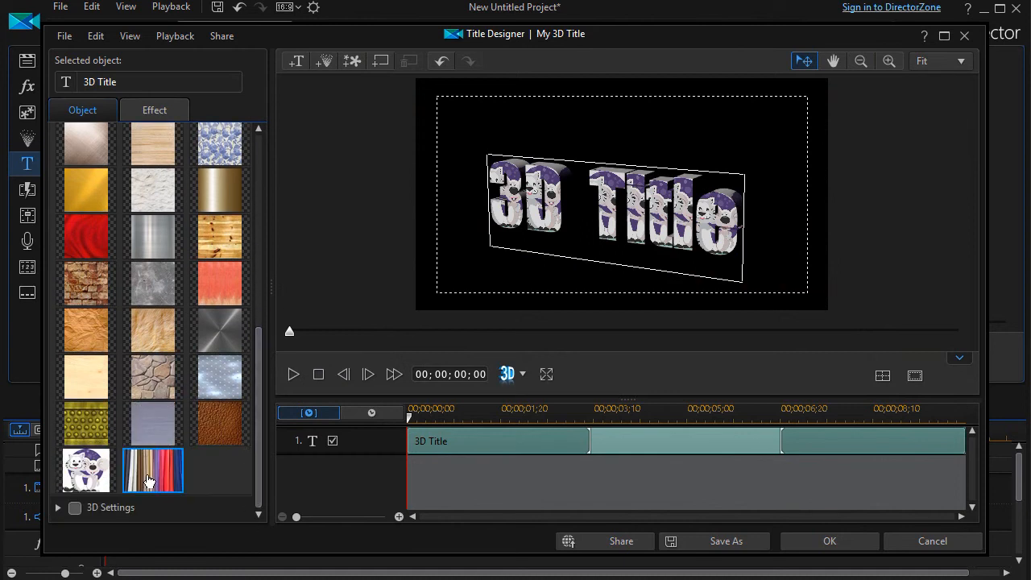
pyautogui.click(152, 471)
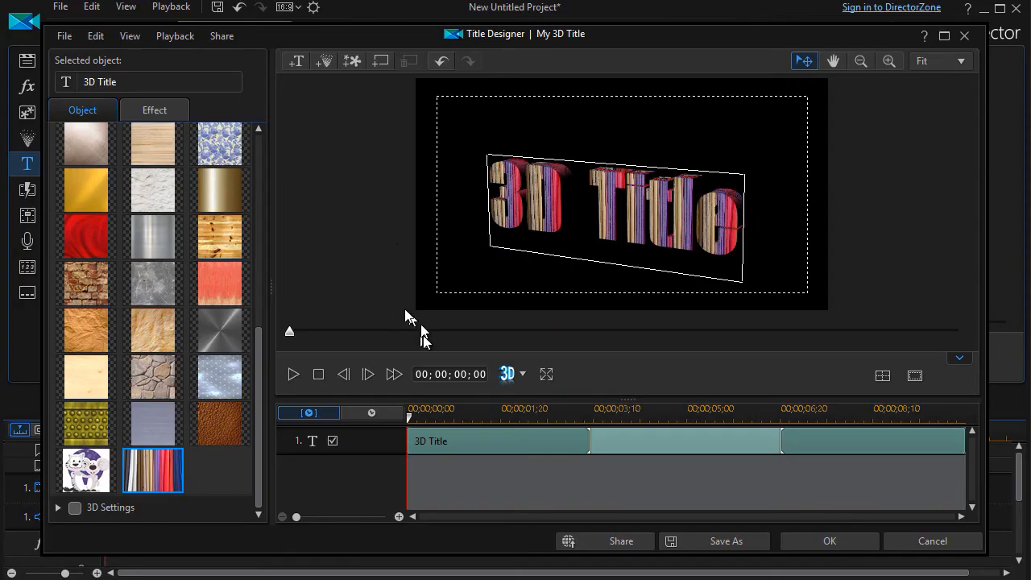
pyautogui.moveTo(288, 393)
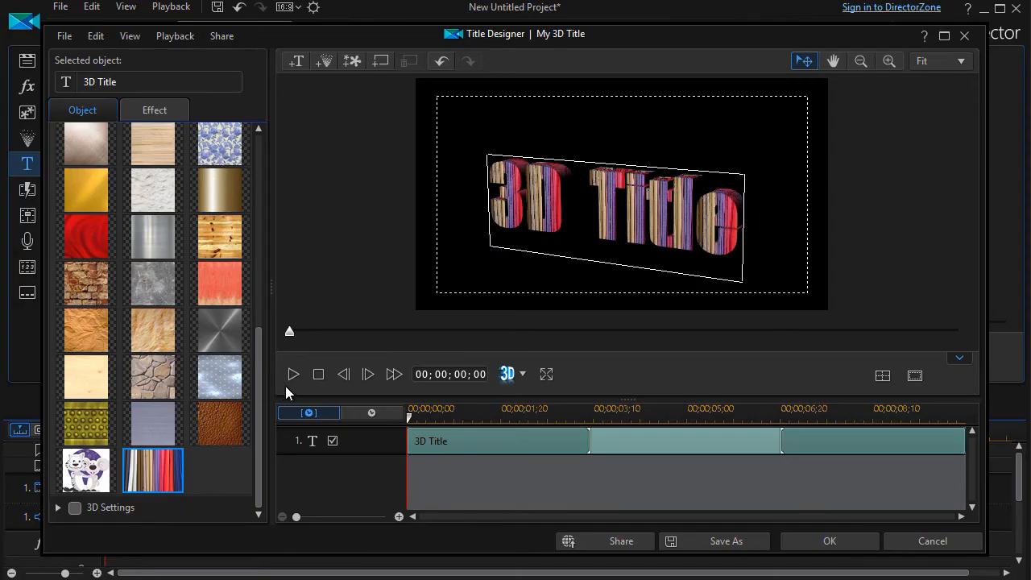
pyautogui.moveTo(721, 546)
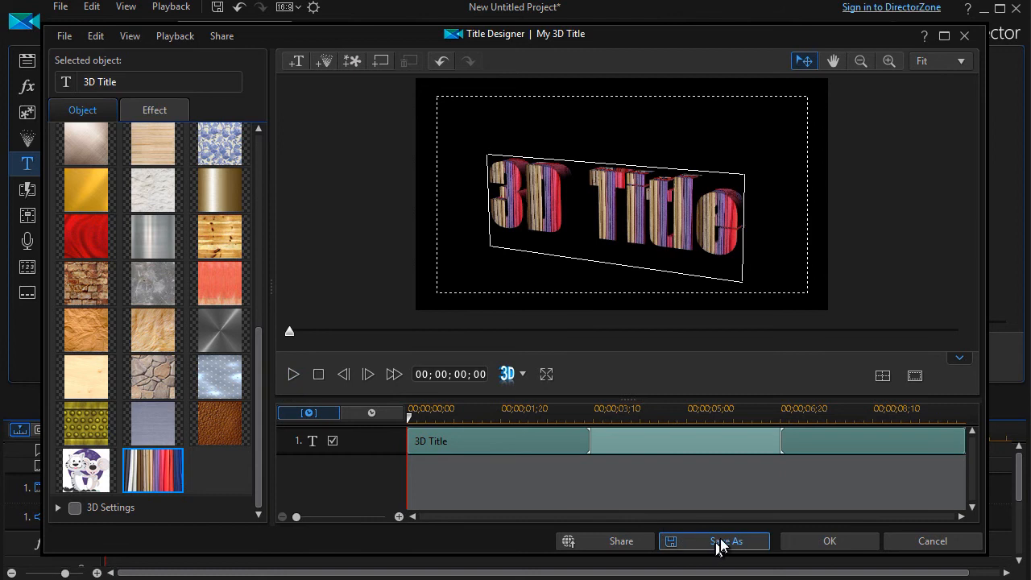
pyautogui.moveTo(718, 551)
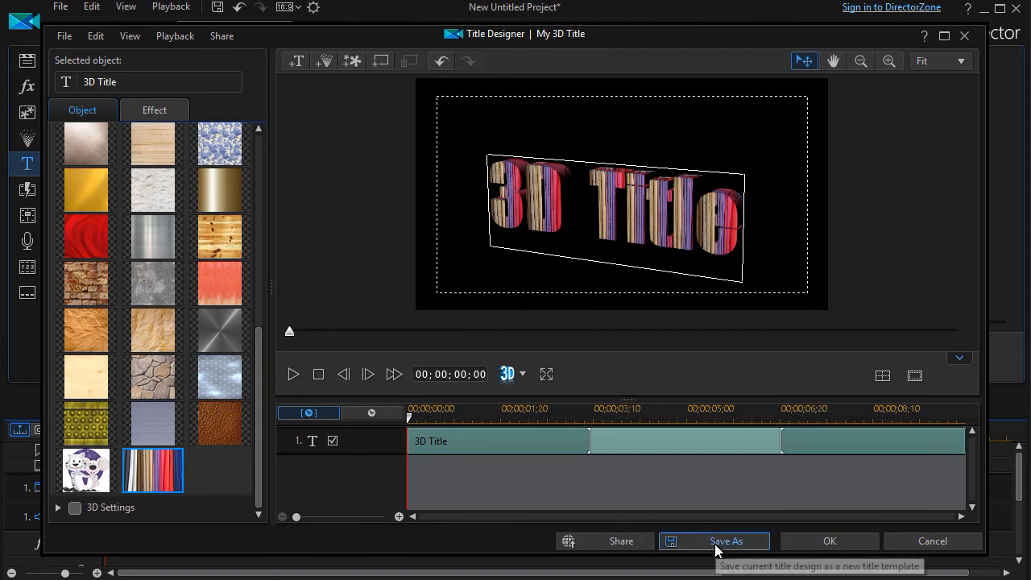
# - Save the textured title as a custom template named 'Textile - Impact'
pyautogui.click(715, 541)
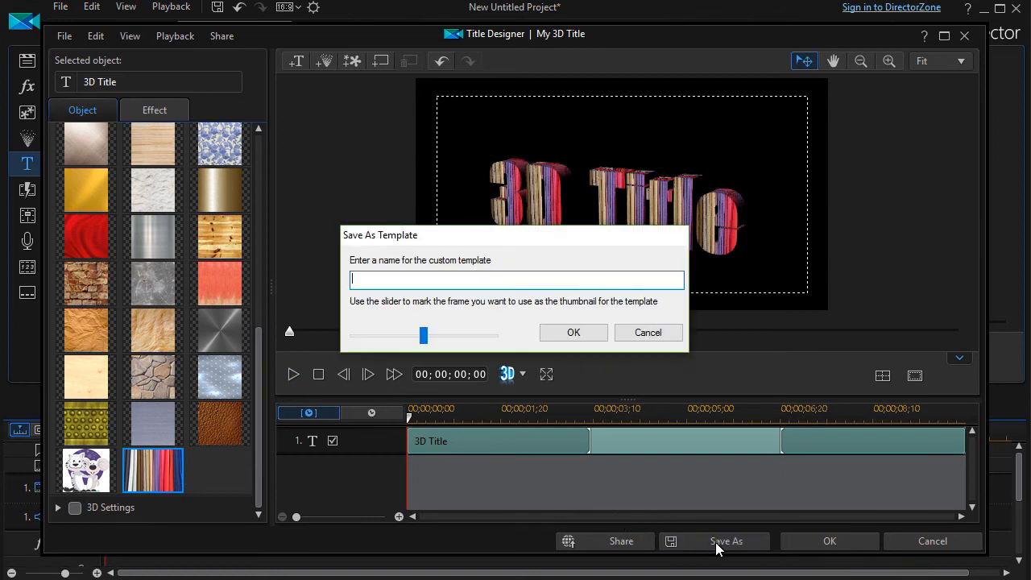
pyautogui.moveTo(477, 384)
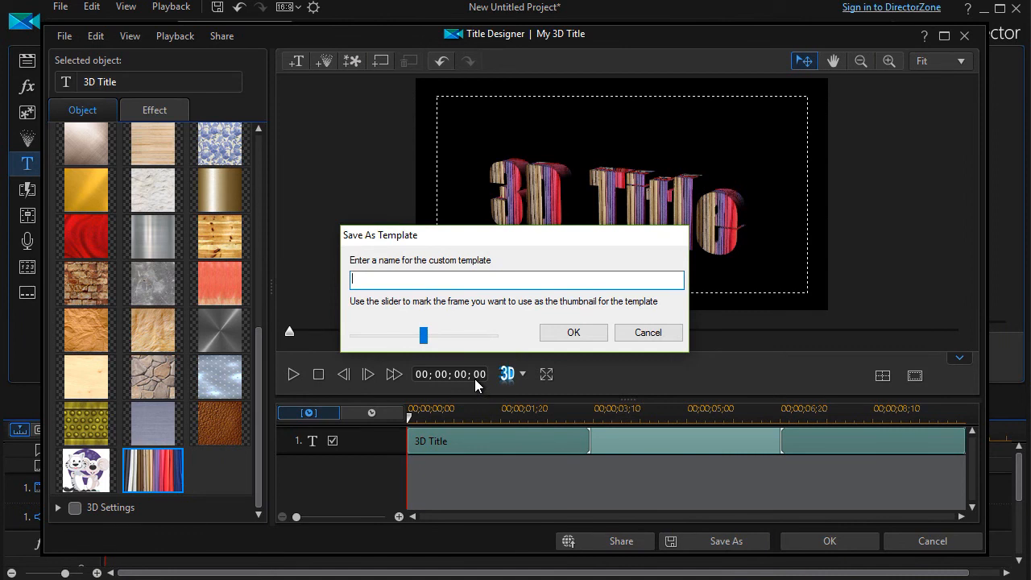
pyautogui.write('Textile -')
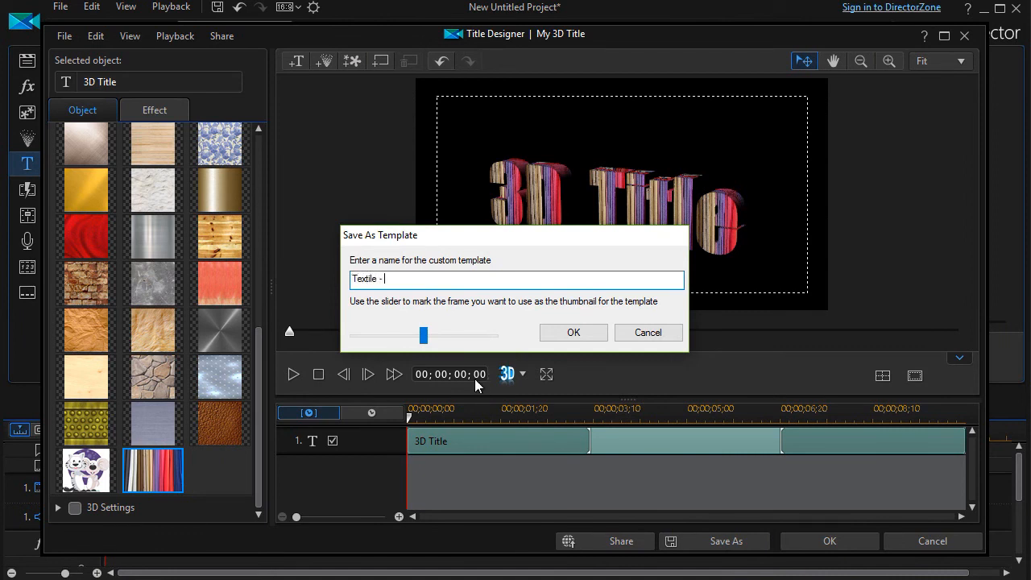
pyautogui.write('Impactg')
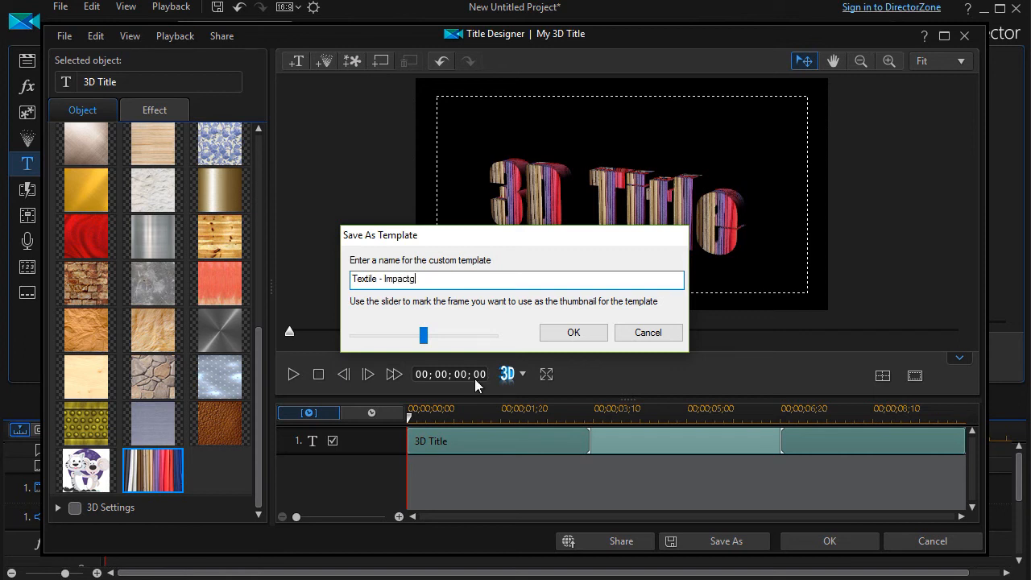
pyautogui.press('Backspace')
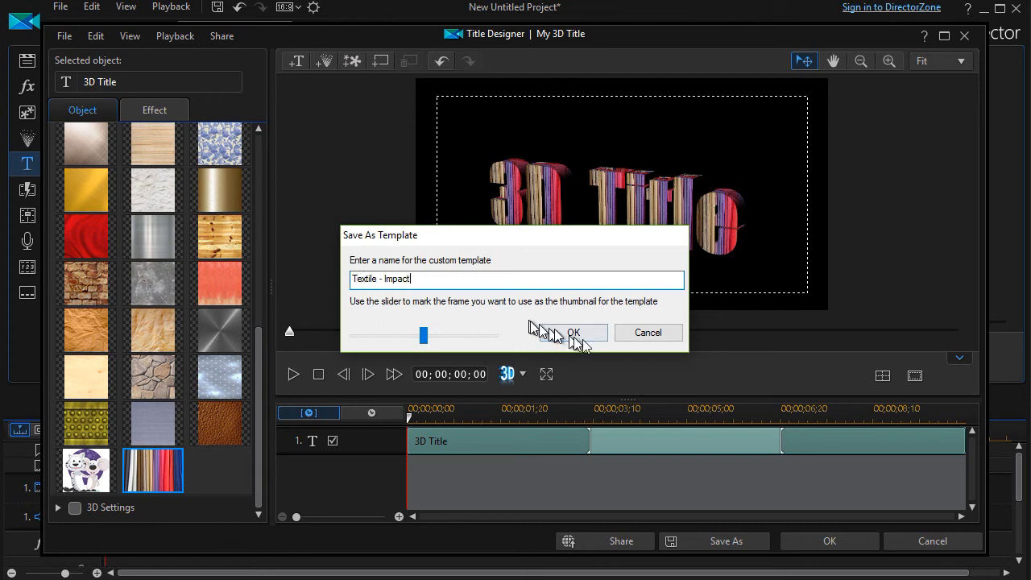
pyautogui.click(572, 332)
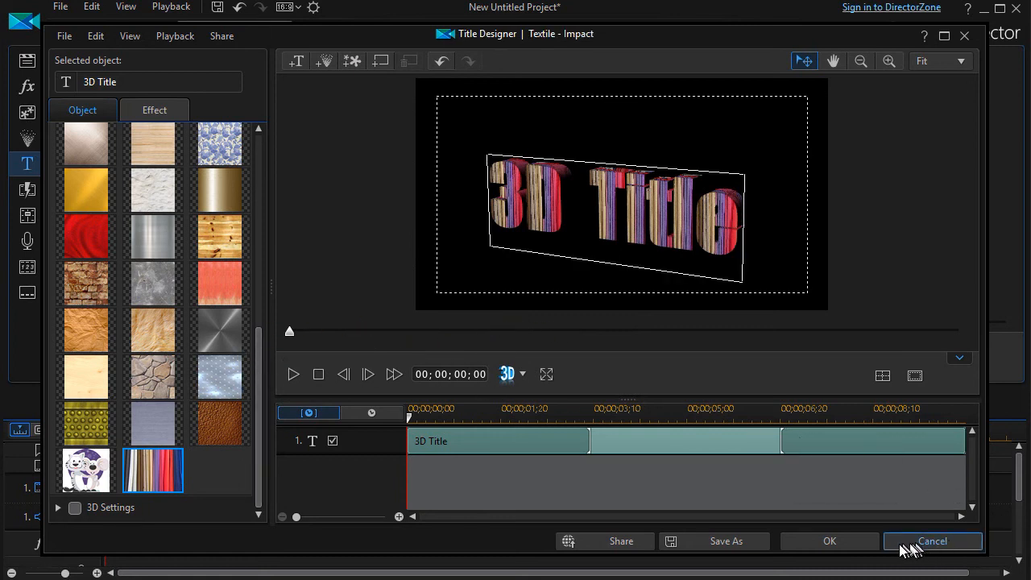
pyautogui.moveTo(934, 547)
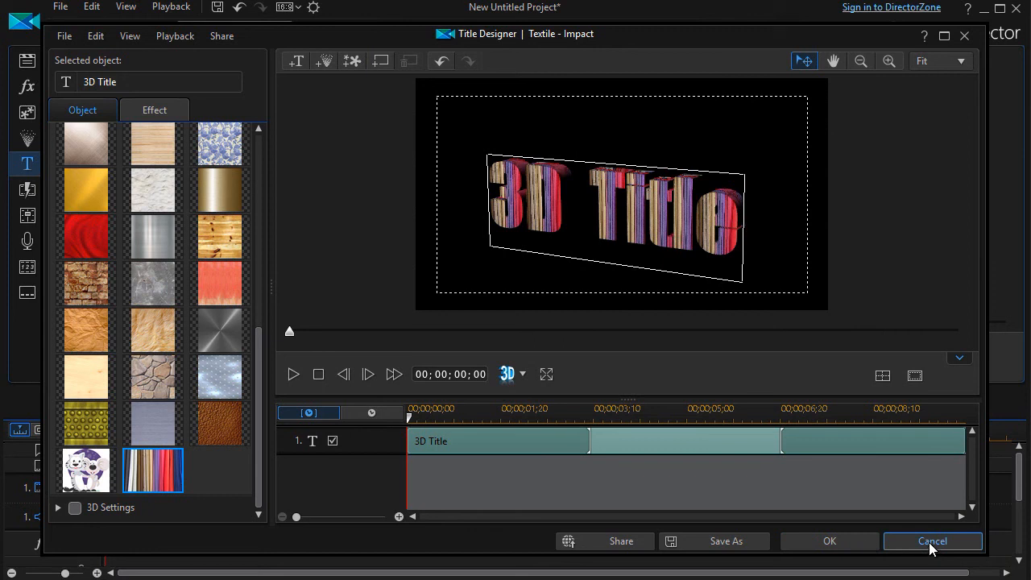
# - Leave Title Designer and check the new Textile - Impact template's striped preview in the library
pyautogui.click(931, 541)
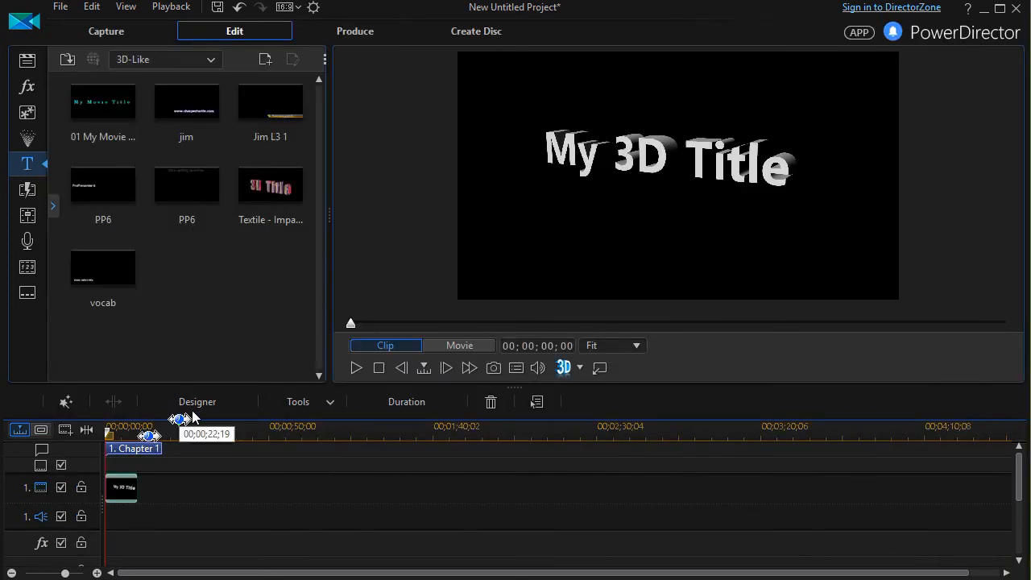
pyautogui.click(270, 185)
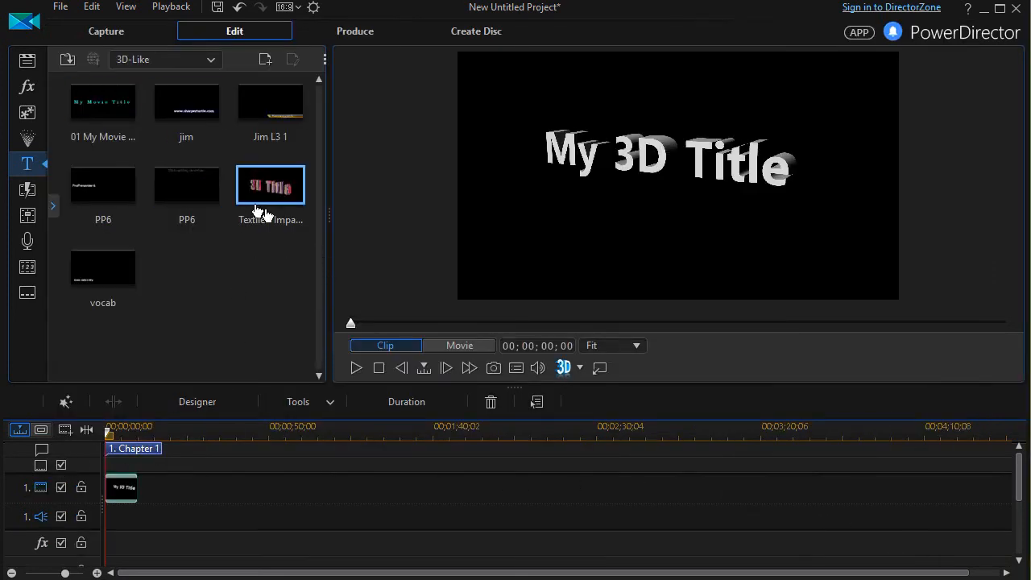
pyautogui.rightClick(270, 185)
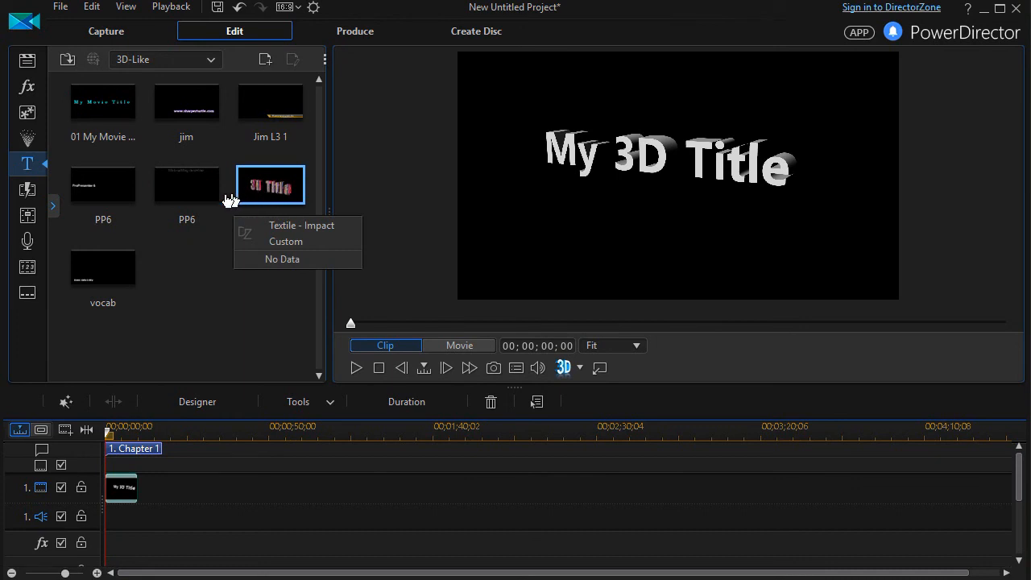
pyautogui.moveTo(280, 193)
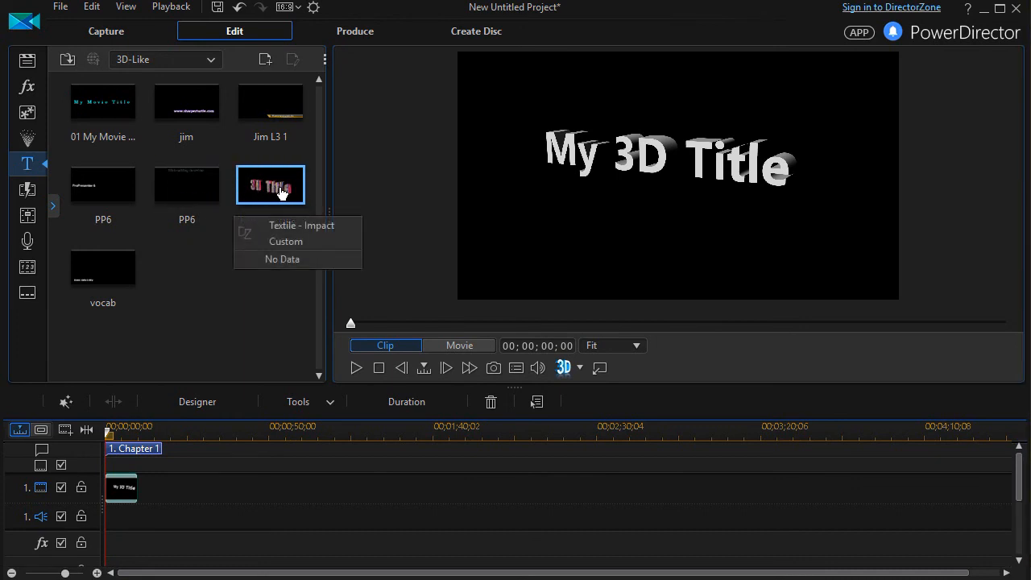
pyautogui.moveTo(277, 193)
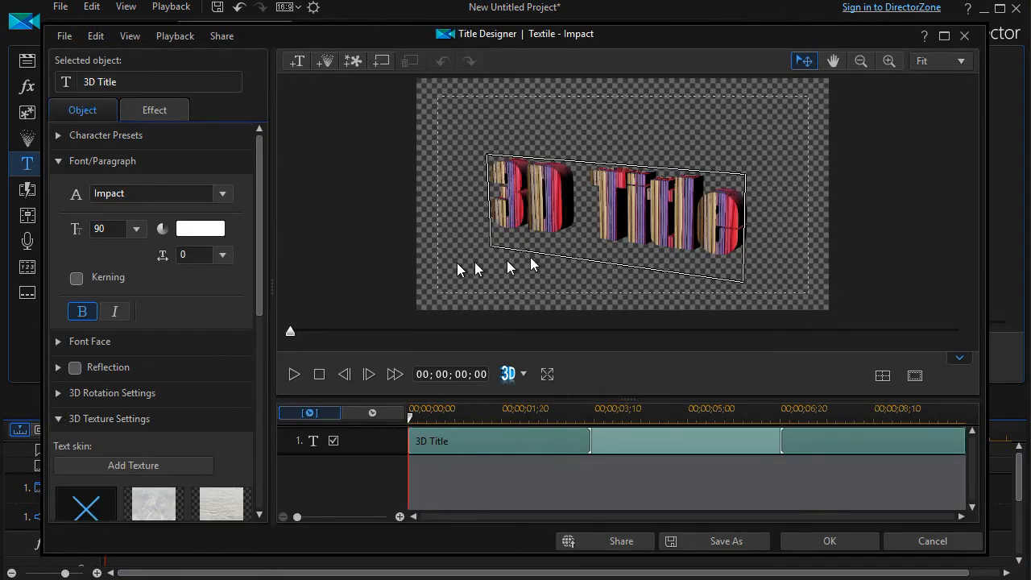
pyautogui.moveTo(192, 288)
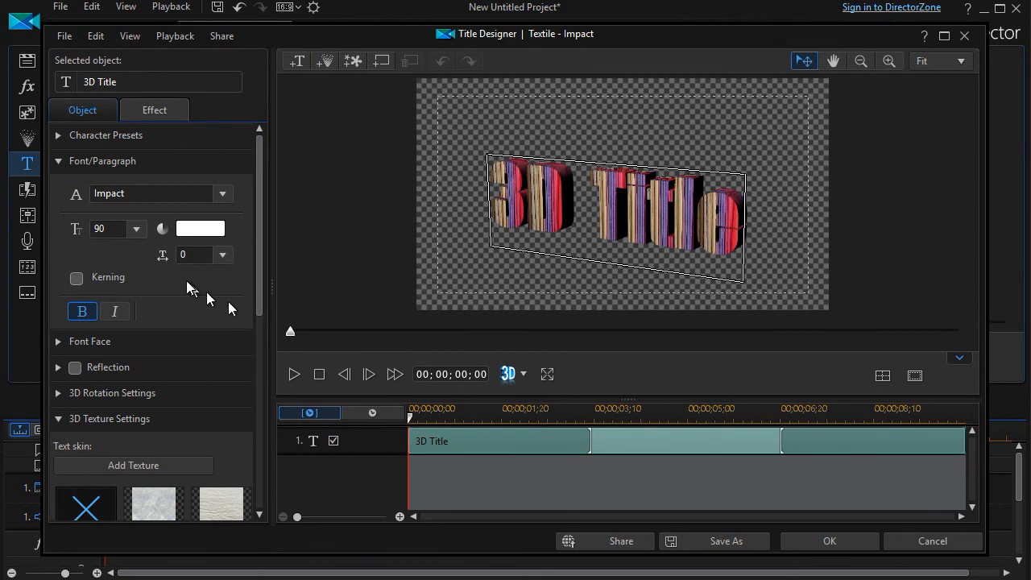
pyautogui.moveTo(599, 443)
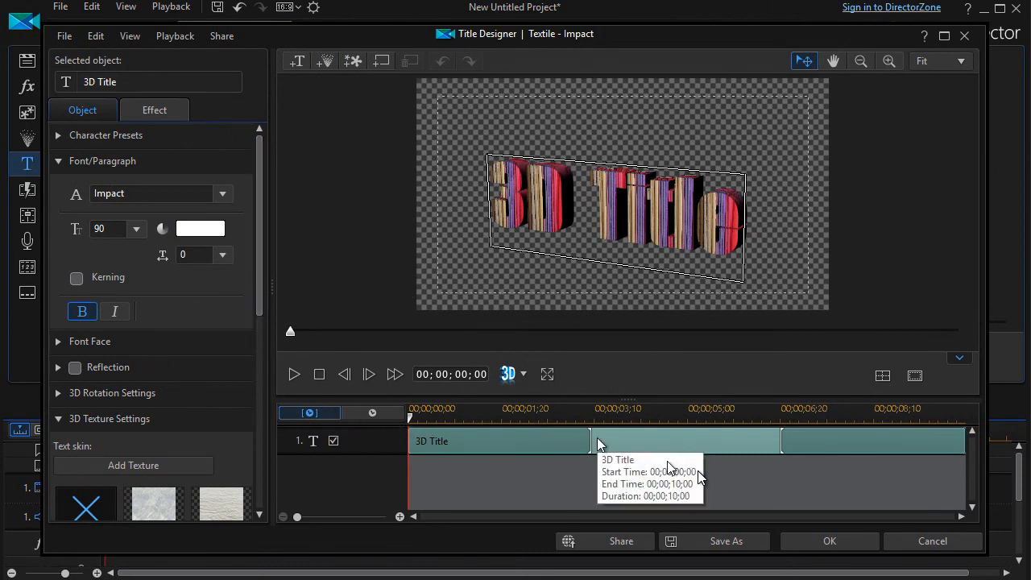
pyautogui.moveTo(924, 544)
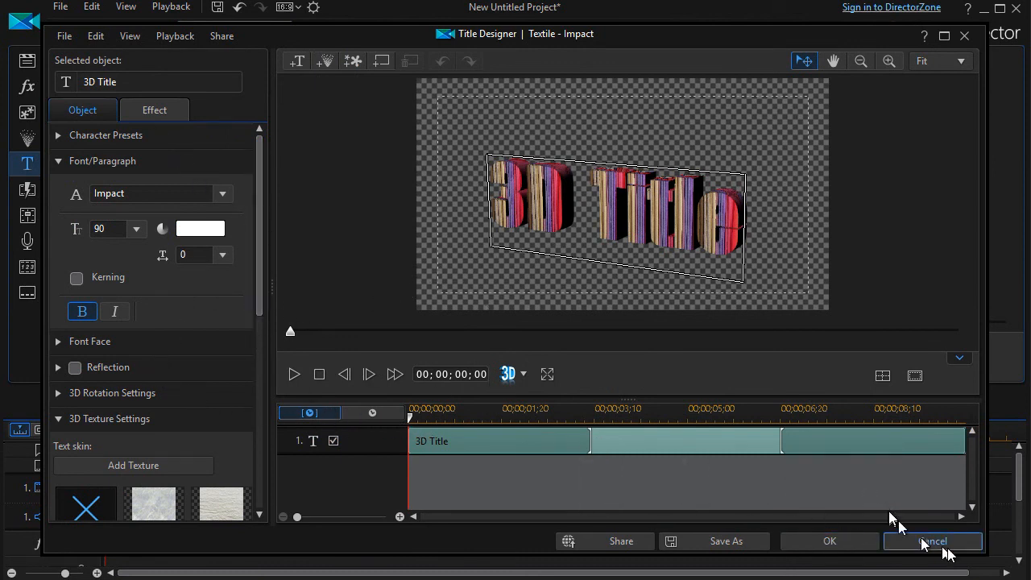
pyautogui.click(934, 541)
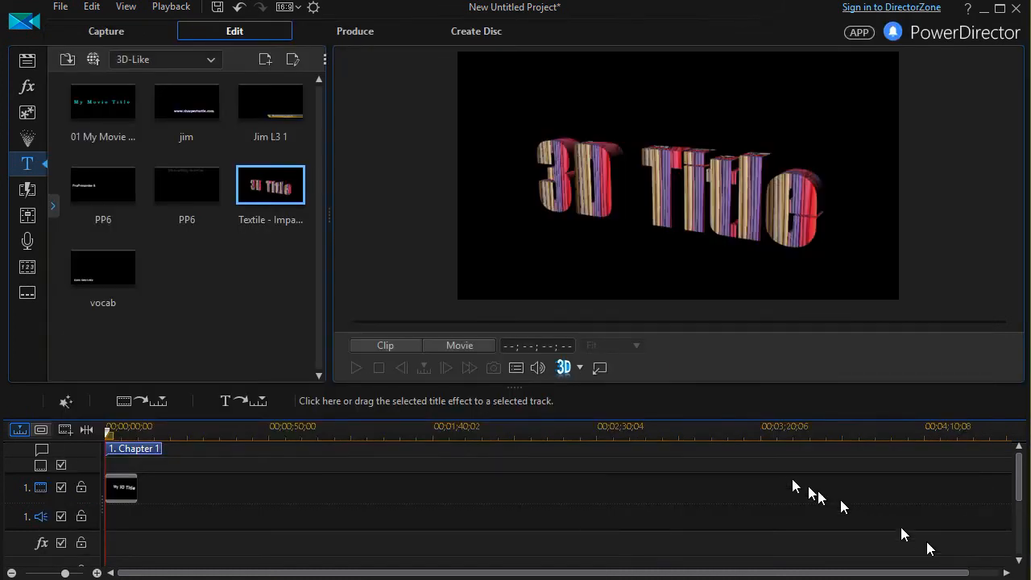
pyautogui.moveTo(217, 260)
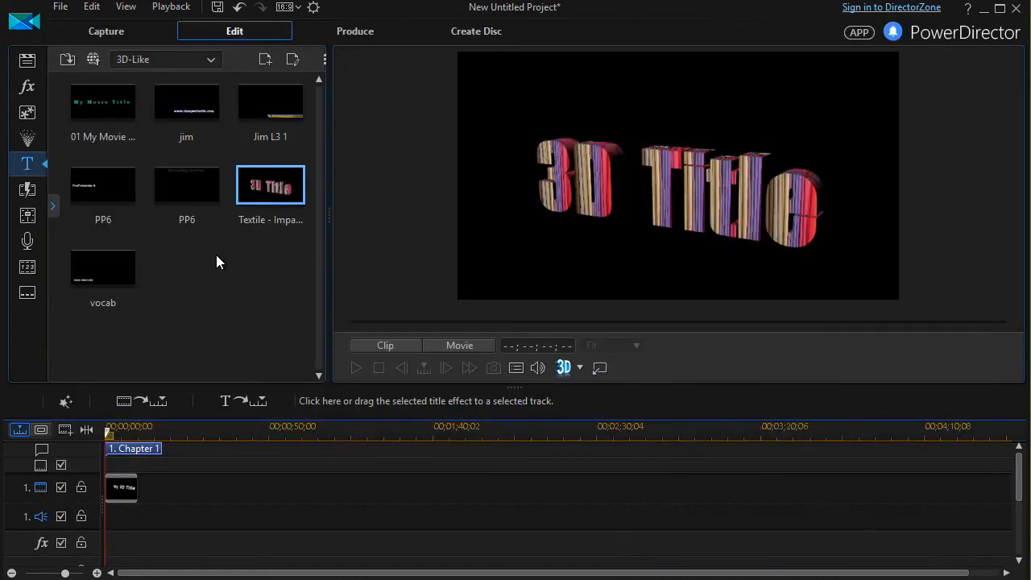